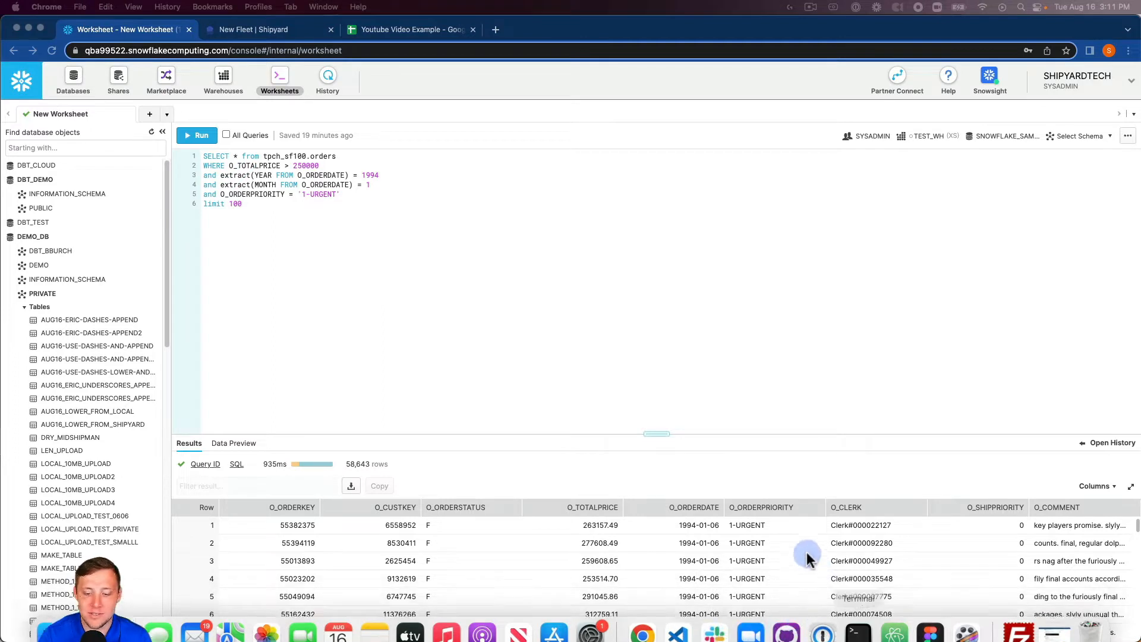
pyautogui.moveTo(302, 277)
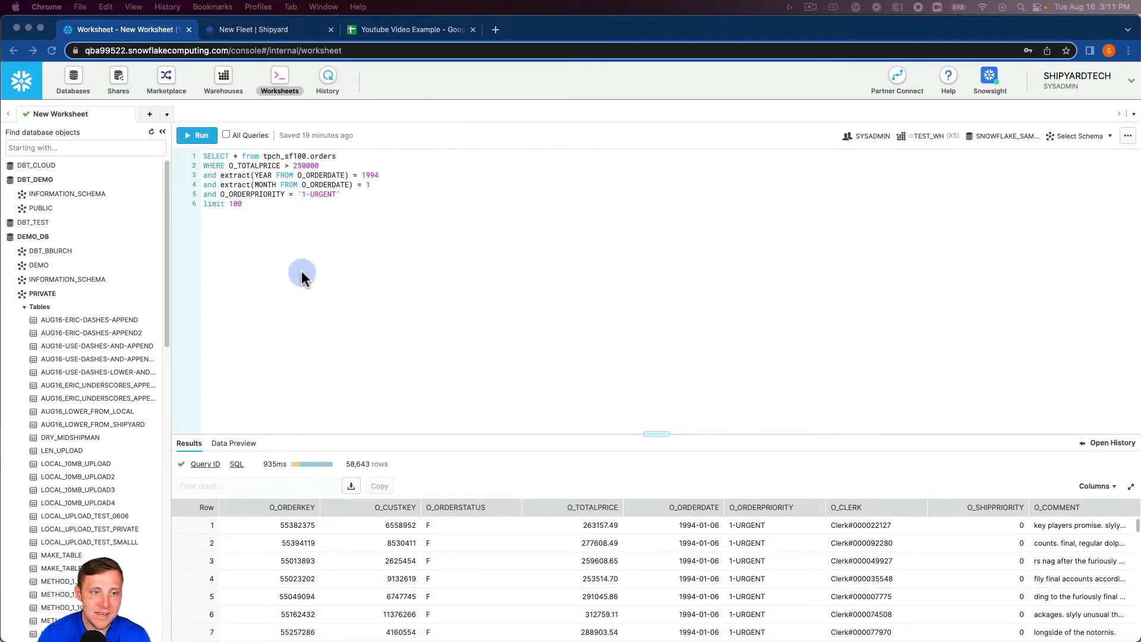
pyautogui.moveTo(293, 409)
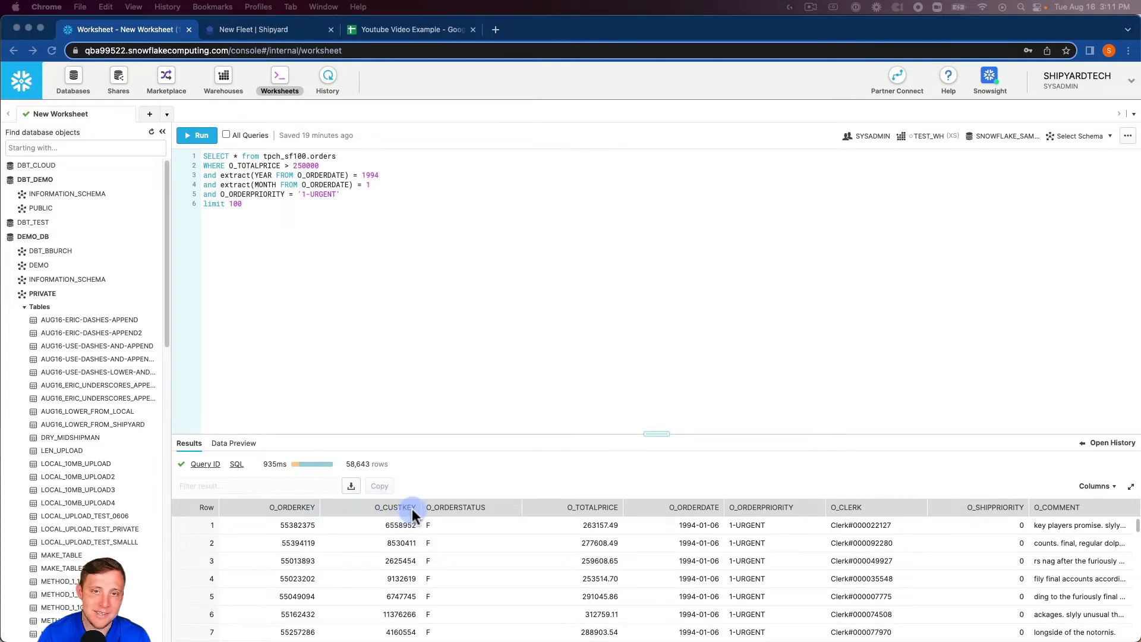
pyautogui.moveTo(311, 393)
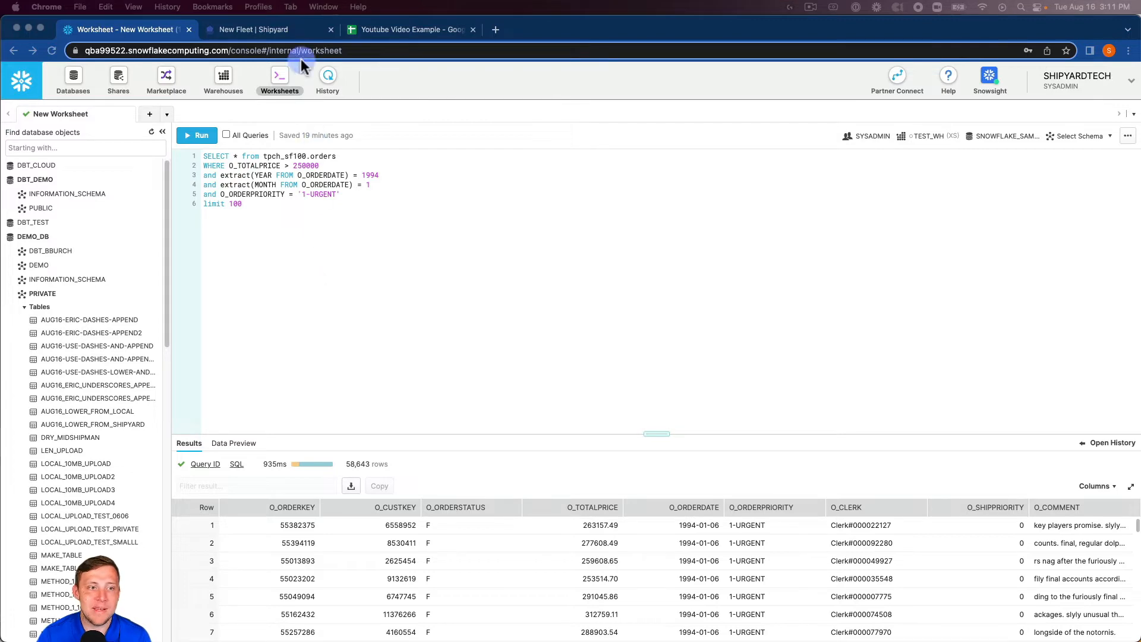
# In the new Shipyard fleet, search the vessel library for 'snow' to find Snowflake blueprints.
pyautogui.click(266, 30)
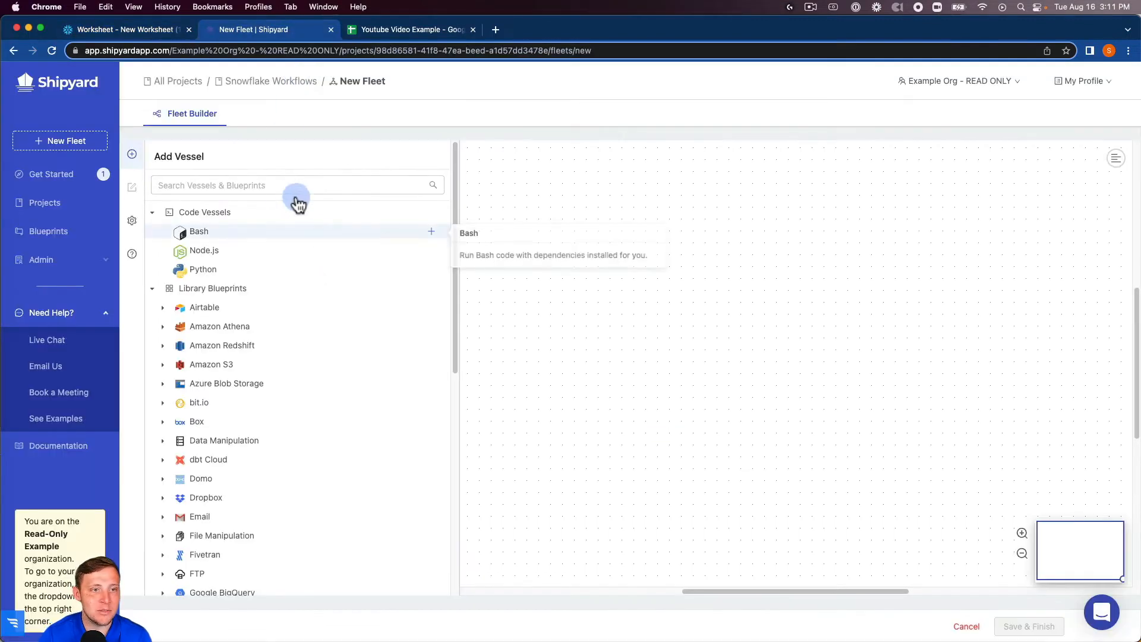
pyautogui.click(297, 185)
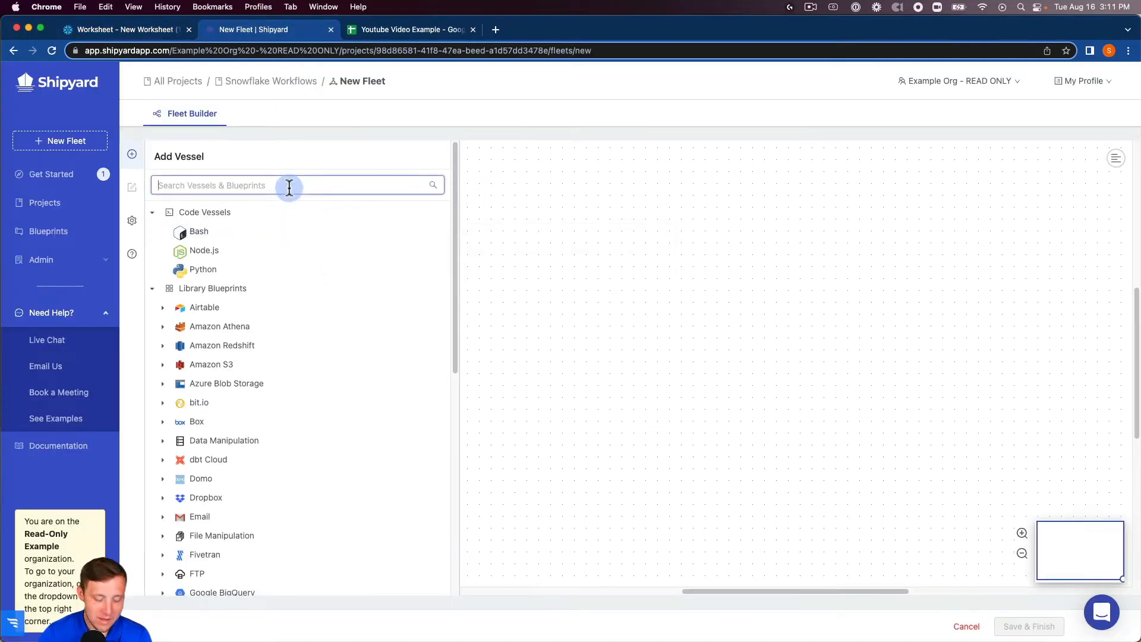
pyautogui.write('snow')
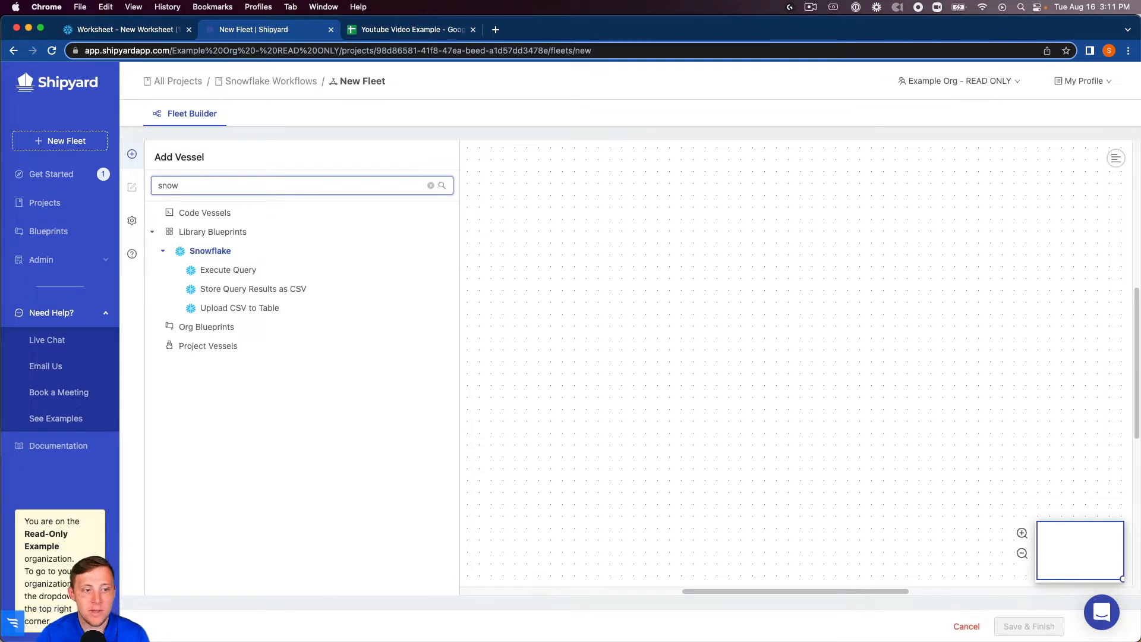
pyautogui.moveTo(269, 289)
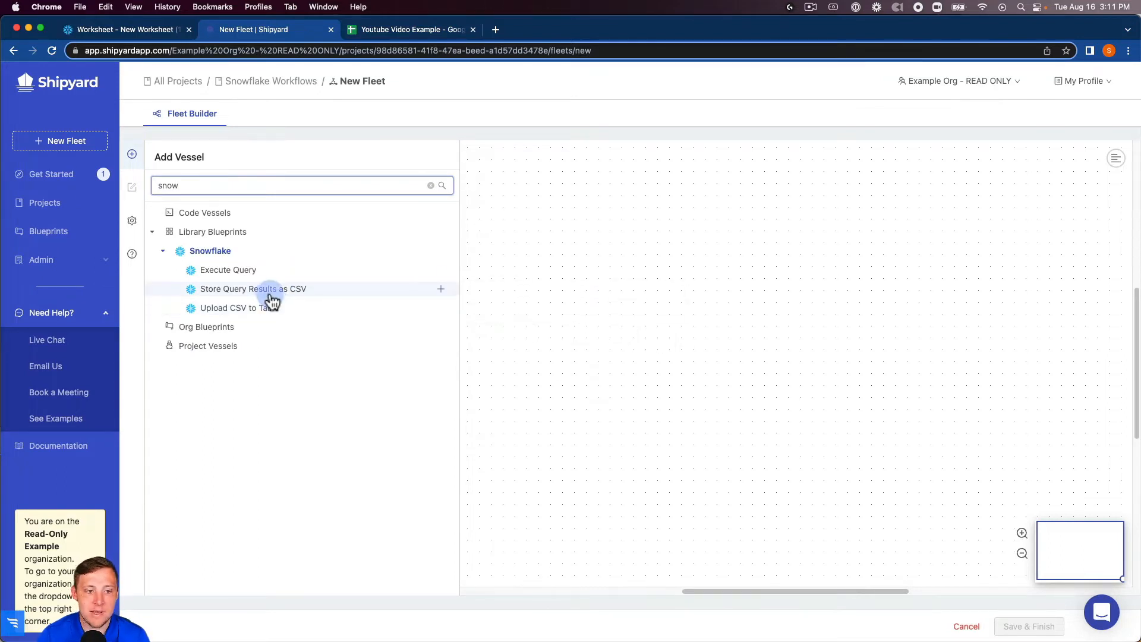
pyautogui.moveTo(253, 289)
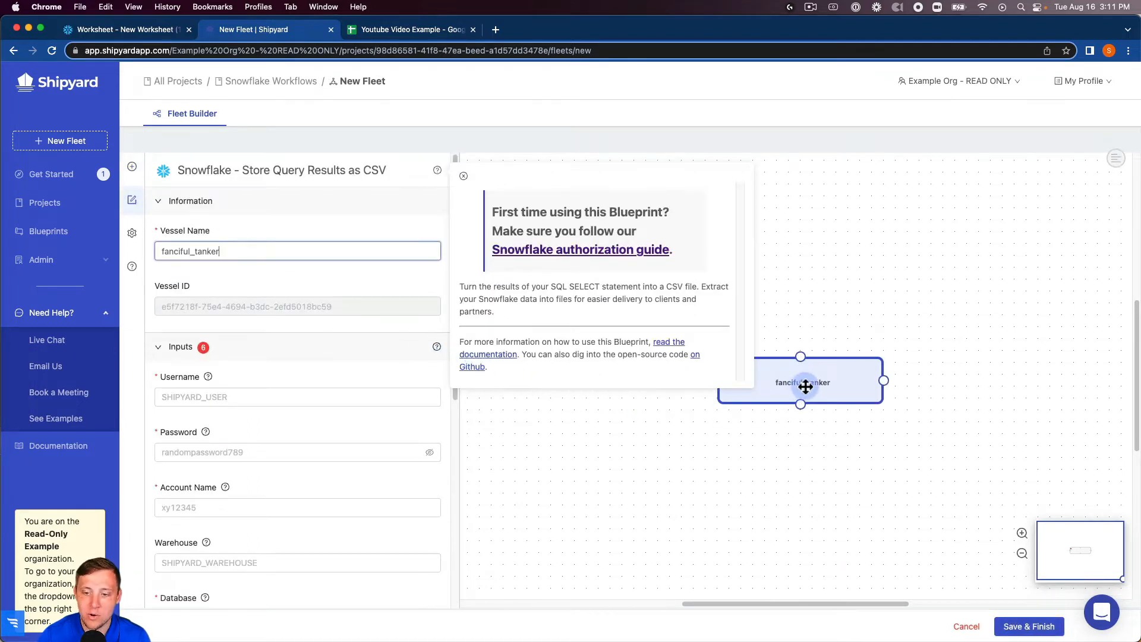
pyautogui.moveTo(706, 317)
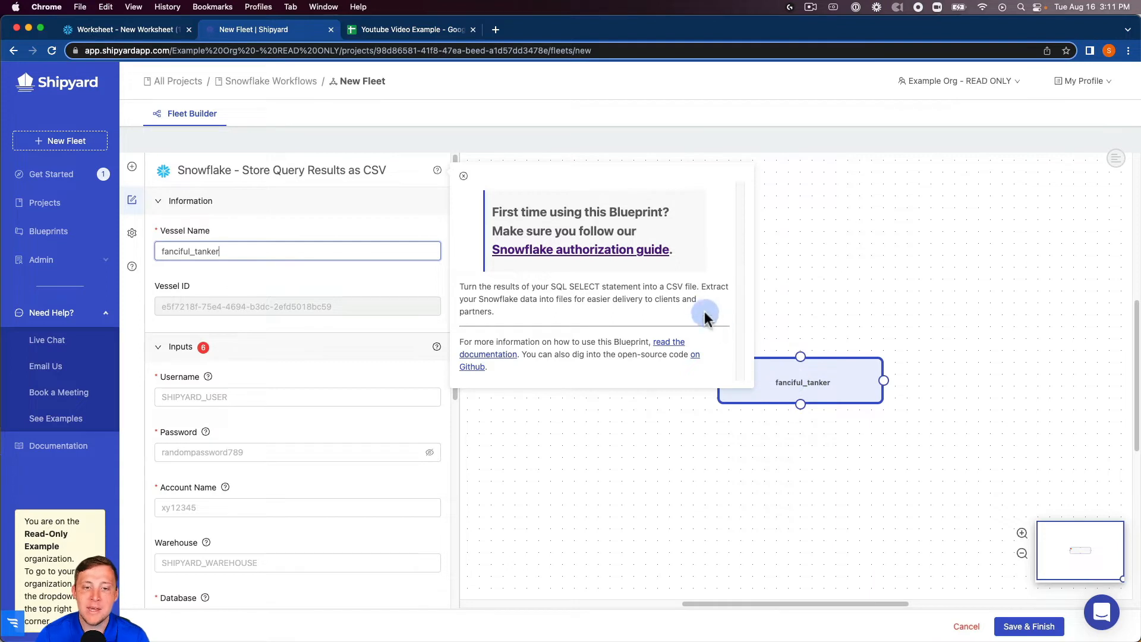
pyautogui.moveTo(681, 262)
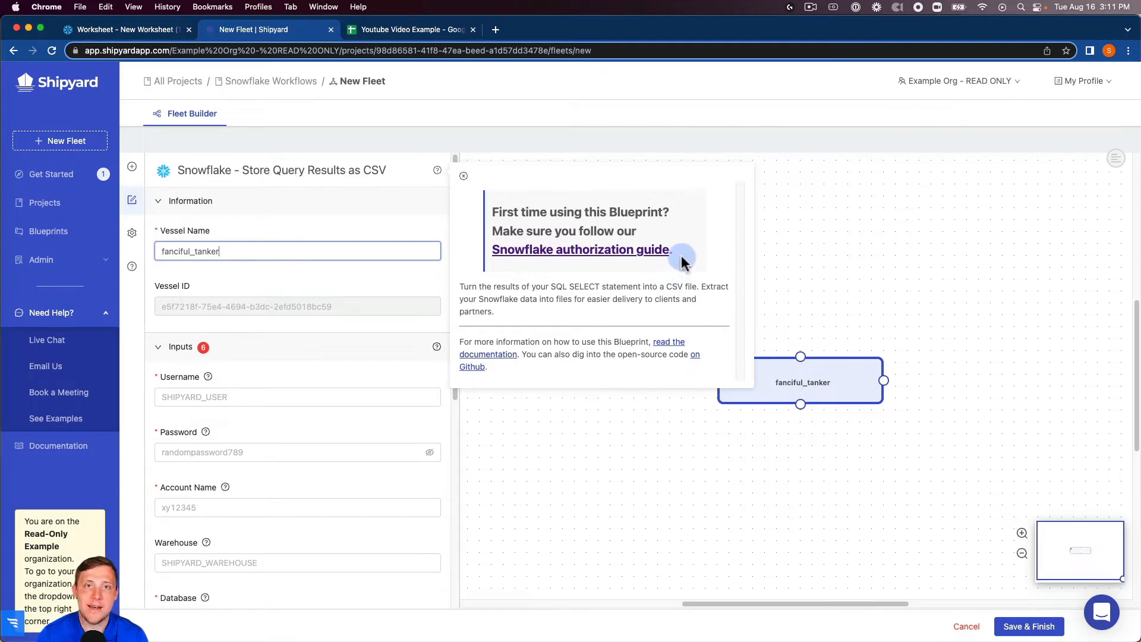
pyautogui.moveTo(658, 242)
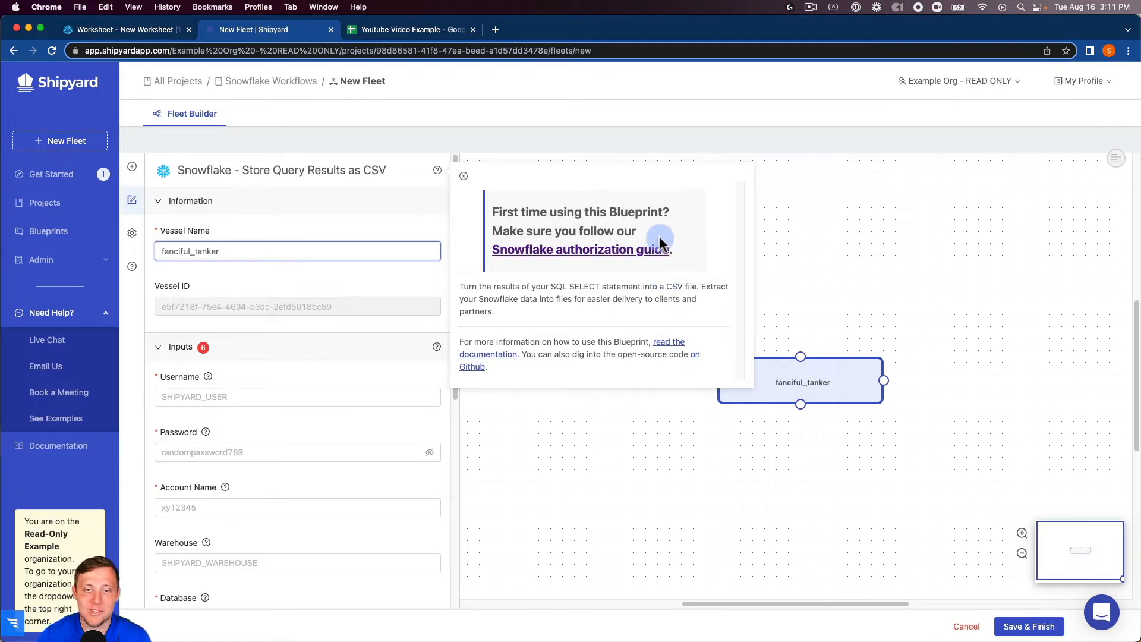
# Rename the vessel 'Save Query as CSV' and enter username shipyardtech with connection details.
pyautogui.click(463, 175)
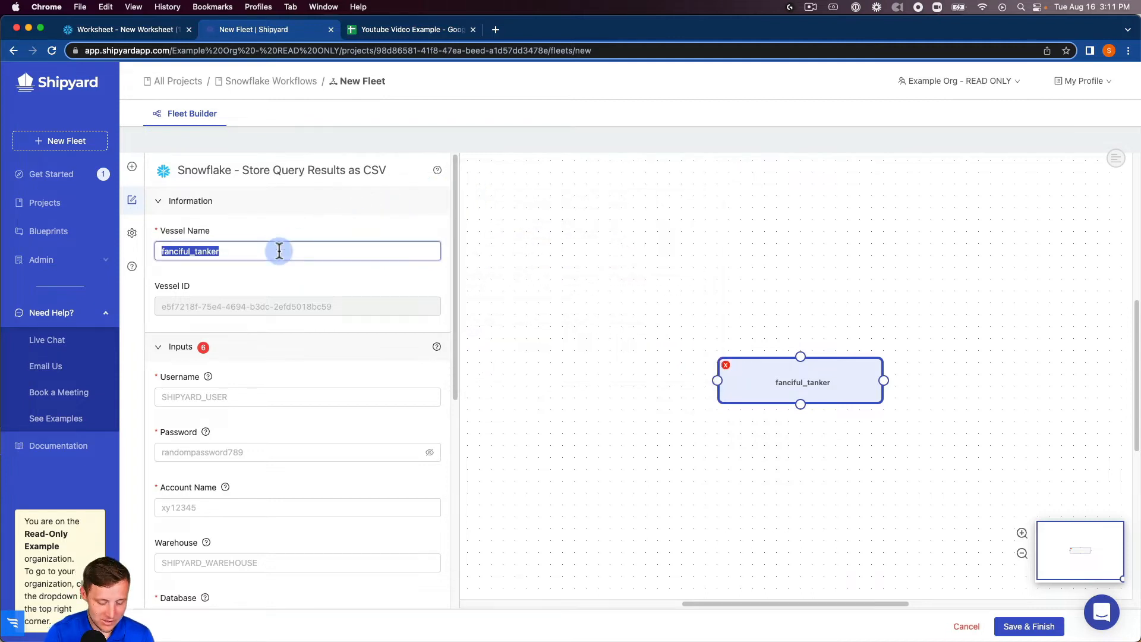
pyautogui.write('Save Query a')
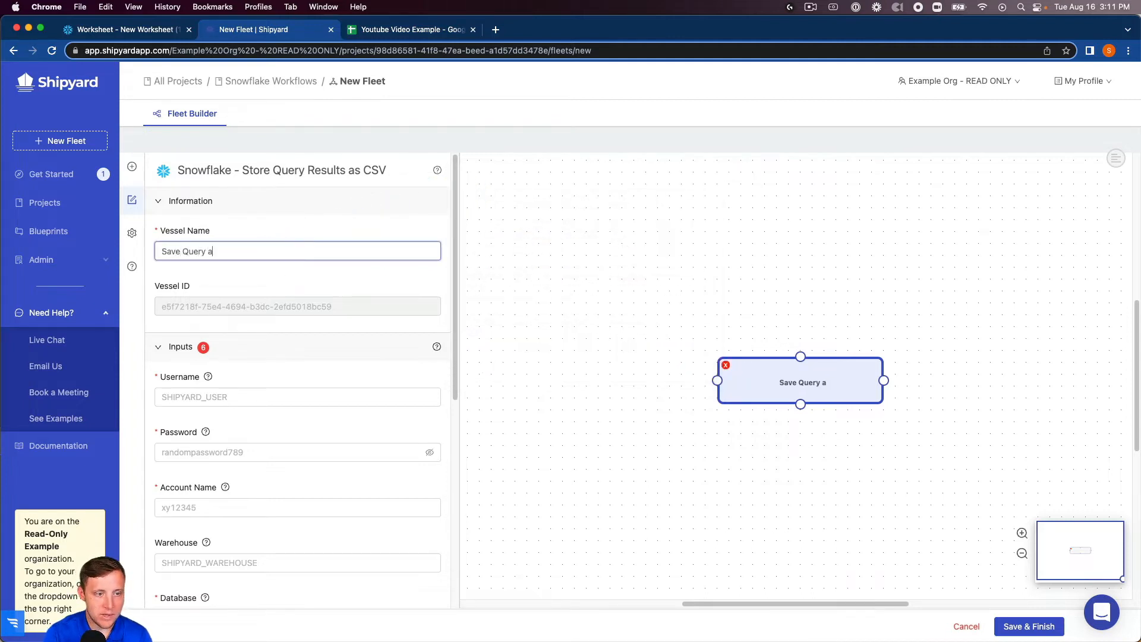
pyautogui.write('s CSV')
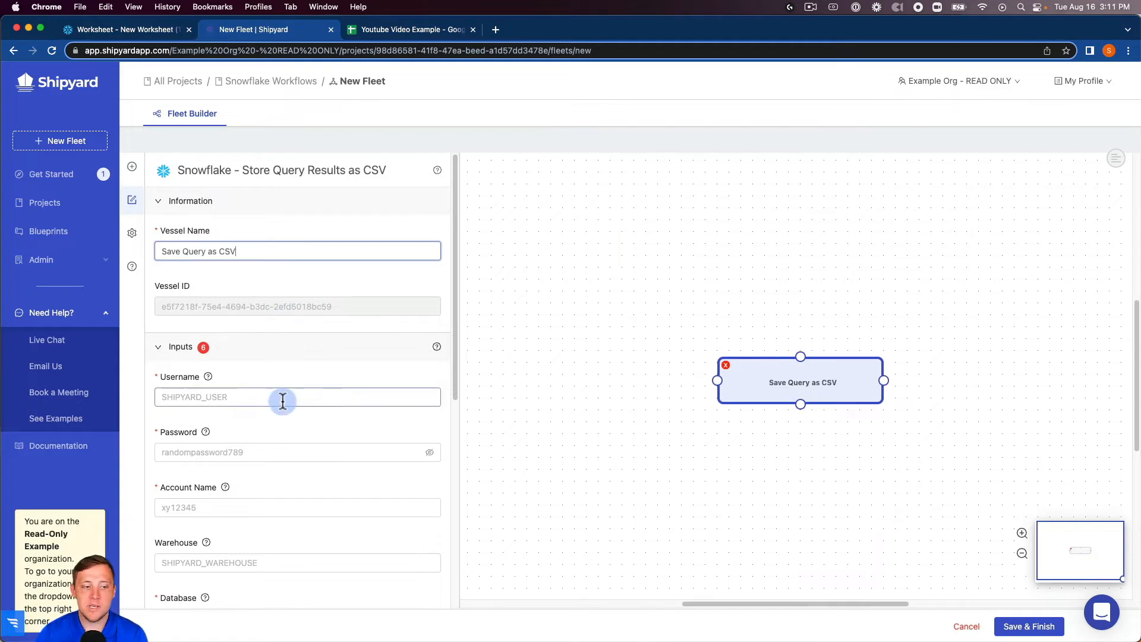
pyautogui.write('shipyardtech')
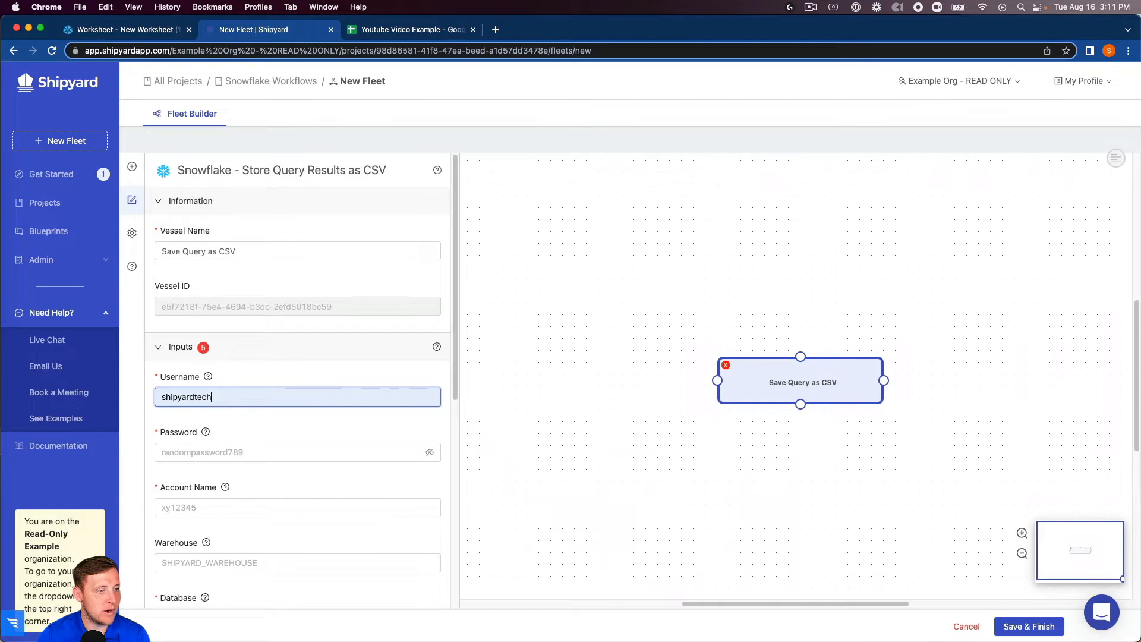
pyautogui.click(297, 507)
pyautogui.write('PUBLIC')
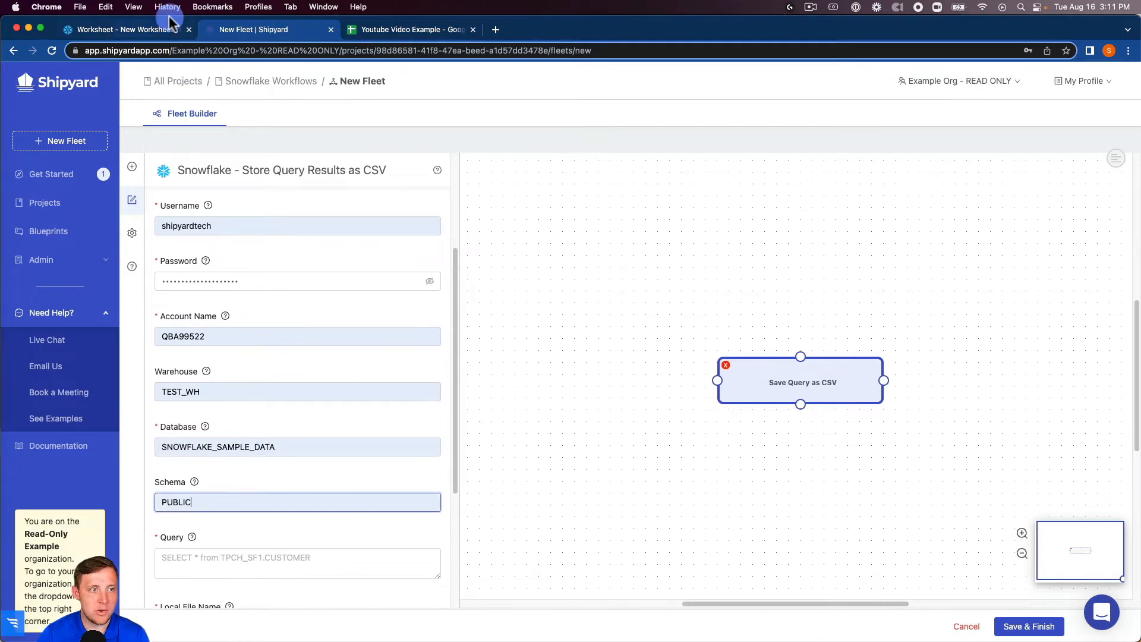
# Copy the urgent 1994 orders SQL from the Snowflake worksheet into the vessel's Query field.
pyautogui.click(117, 29)
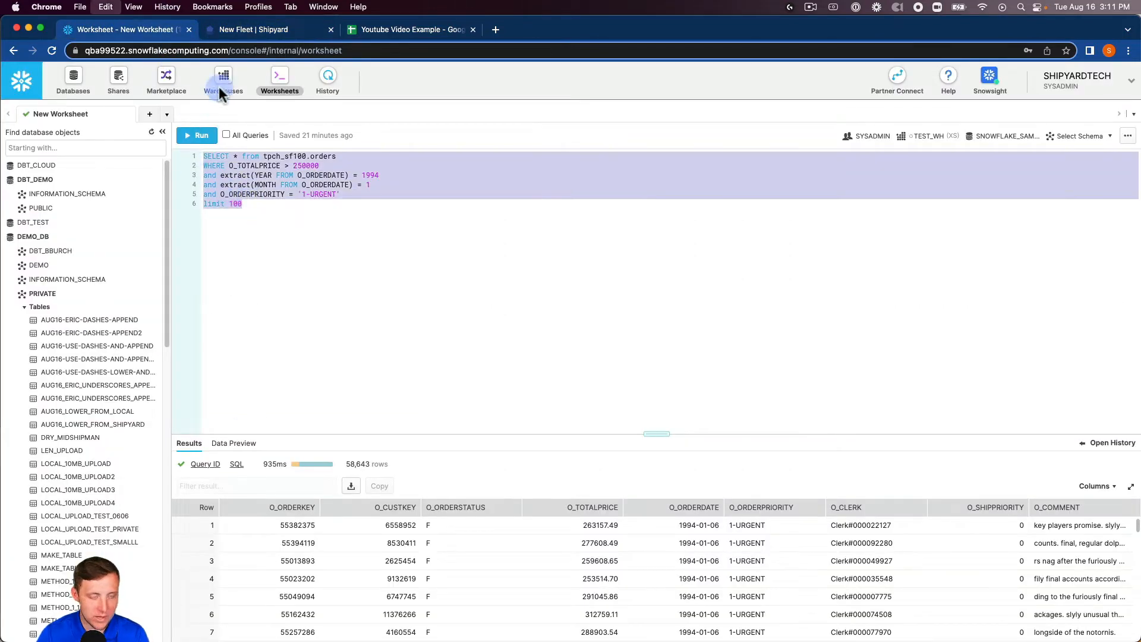
pyautogui.click(255, 29)
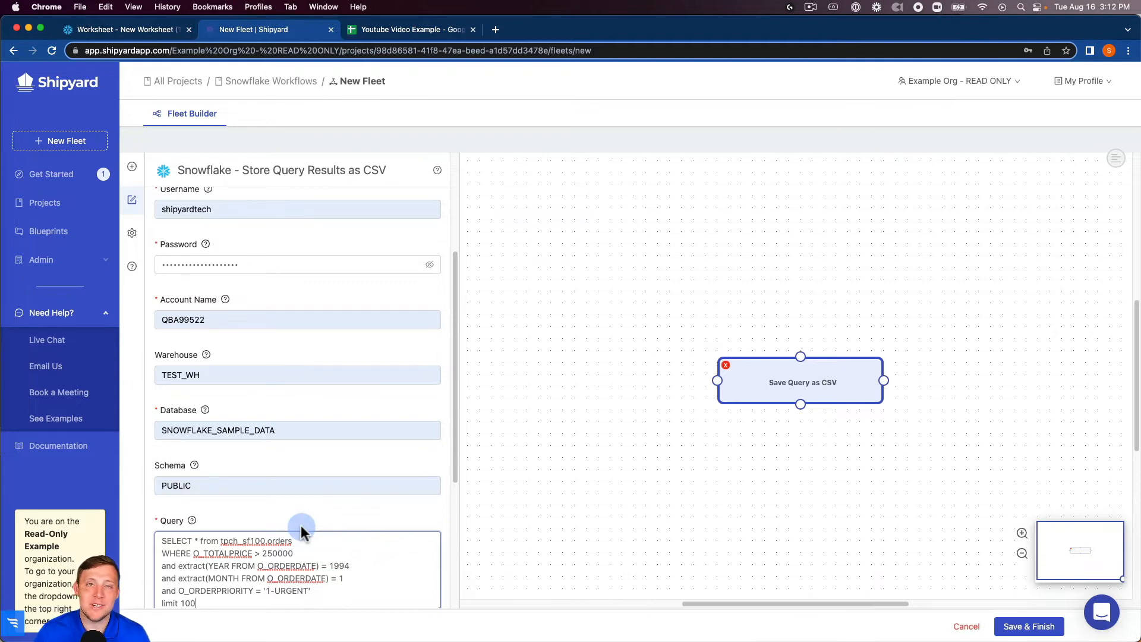
# Set Local File Name to test.csv and expand the vessel's Notifications settings.
pyautogui.scroll(-3)
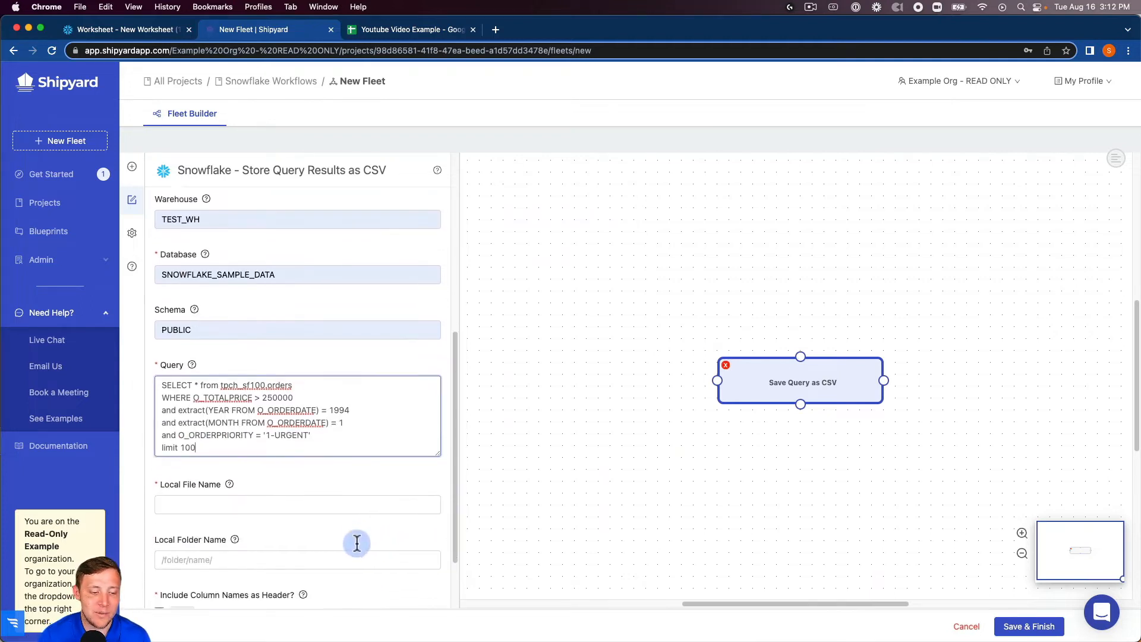
pyautogui.write('test.csv')
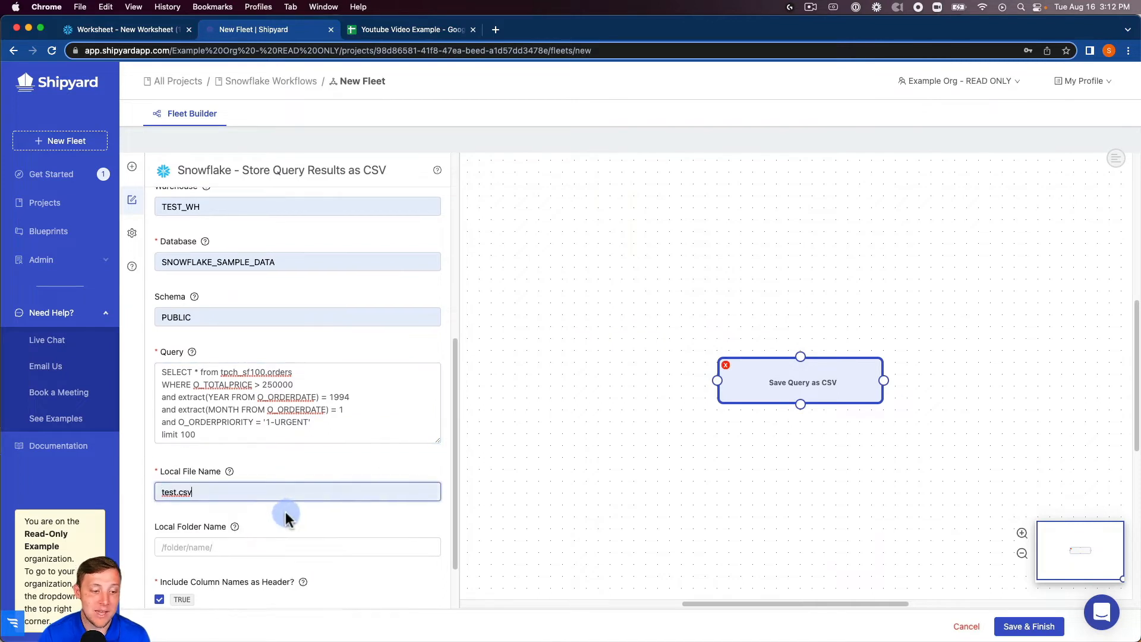
pyautogui.moveTo(270, 490)
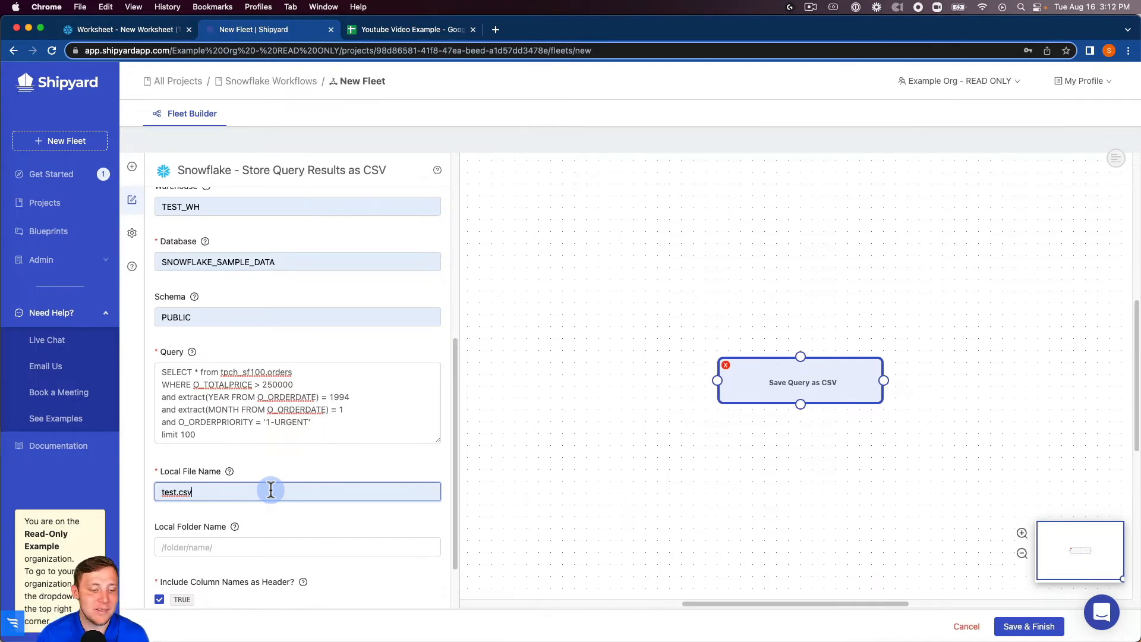
pyautogui.scroll(-3)
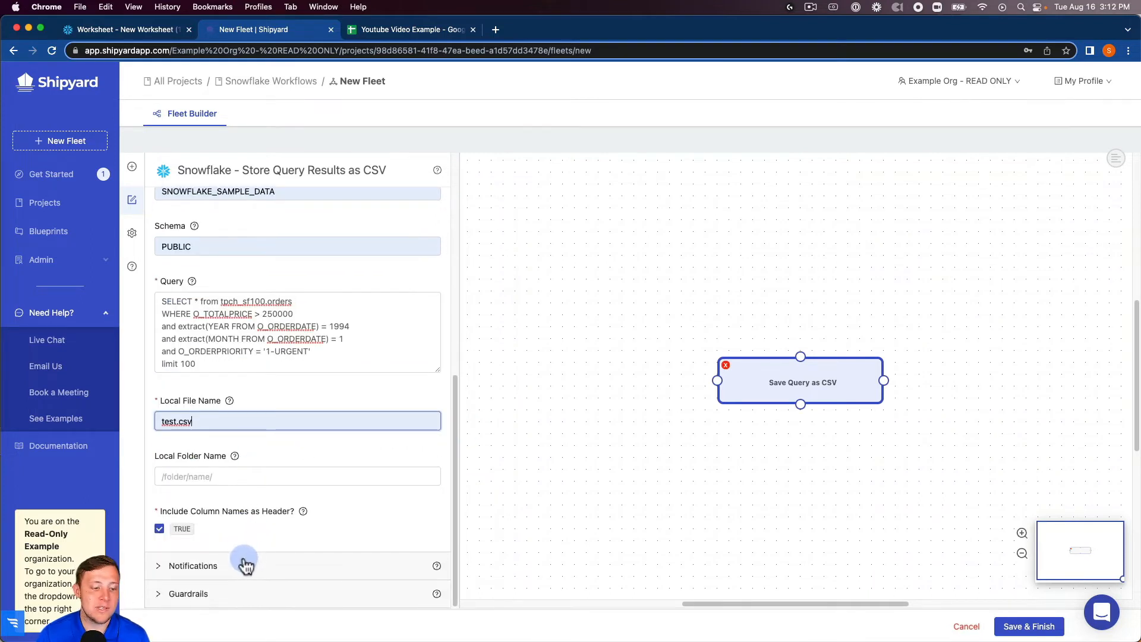
pyautogui.click(193, 565)
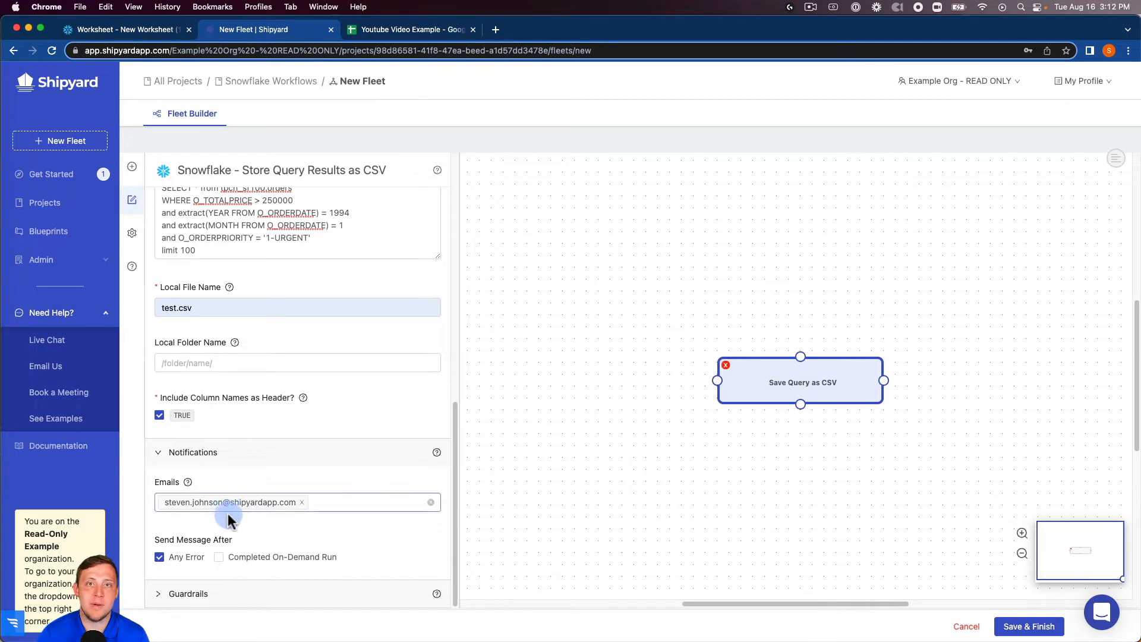
pyautogui.scroll(-3)
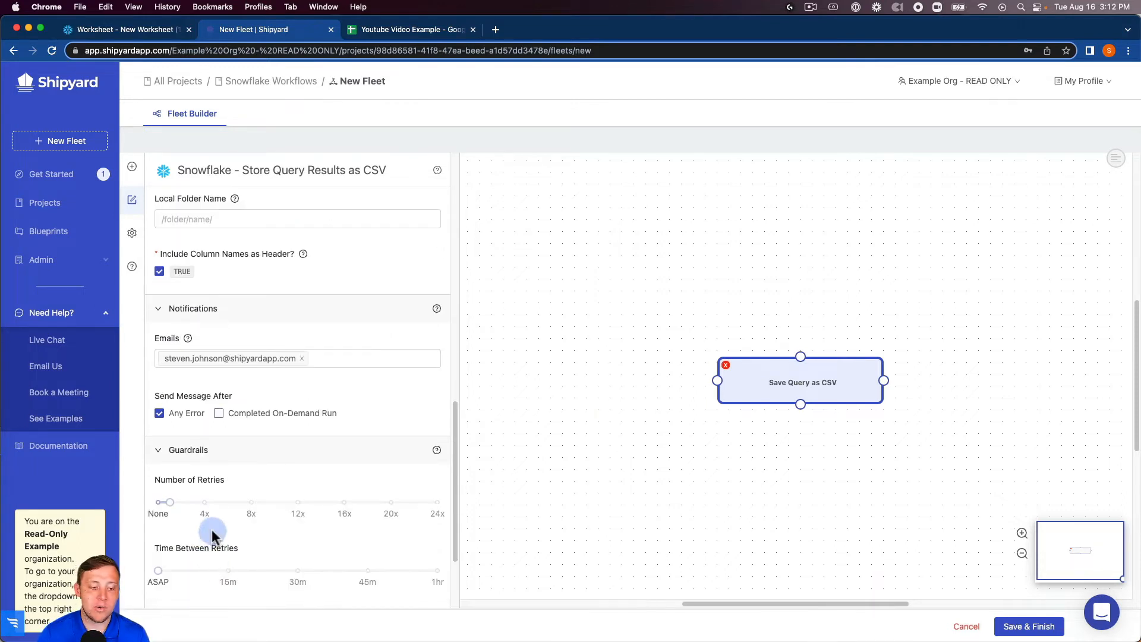
pyautogui.scroll(-3)
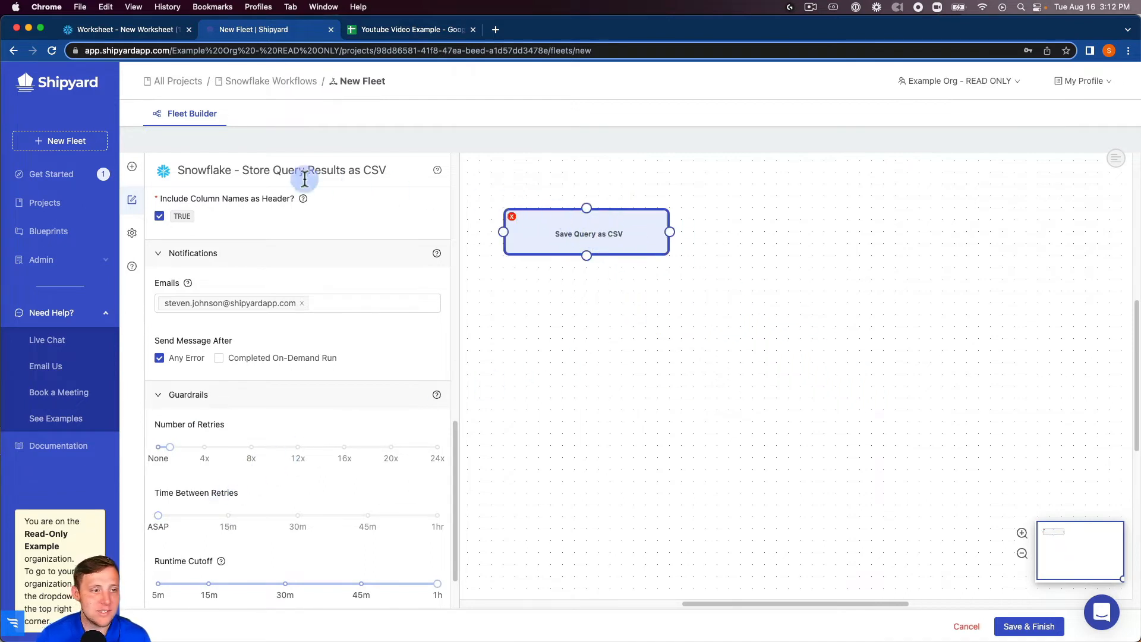
# Search 'google s', add Upload CSV to Sheet, and rename it 'Upload CSV to Sheets'.
pyautogui.click(132, 166)
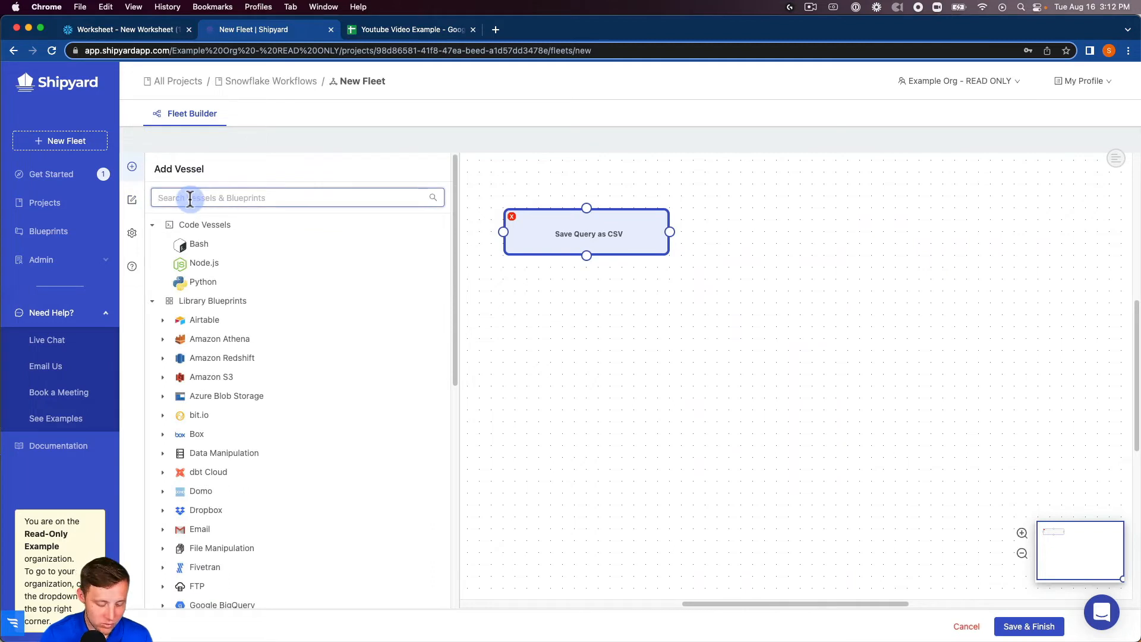
pyautogui.write('google s')
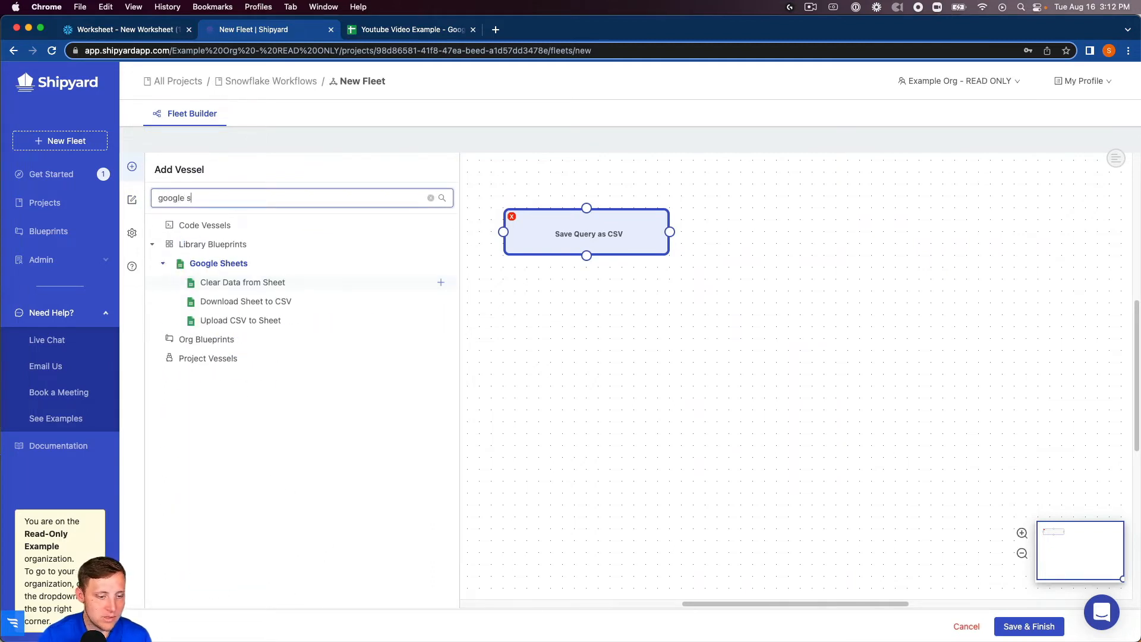
pyautogui.moveTo(240, 320)
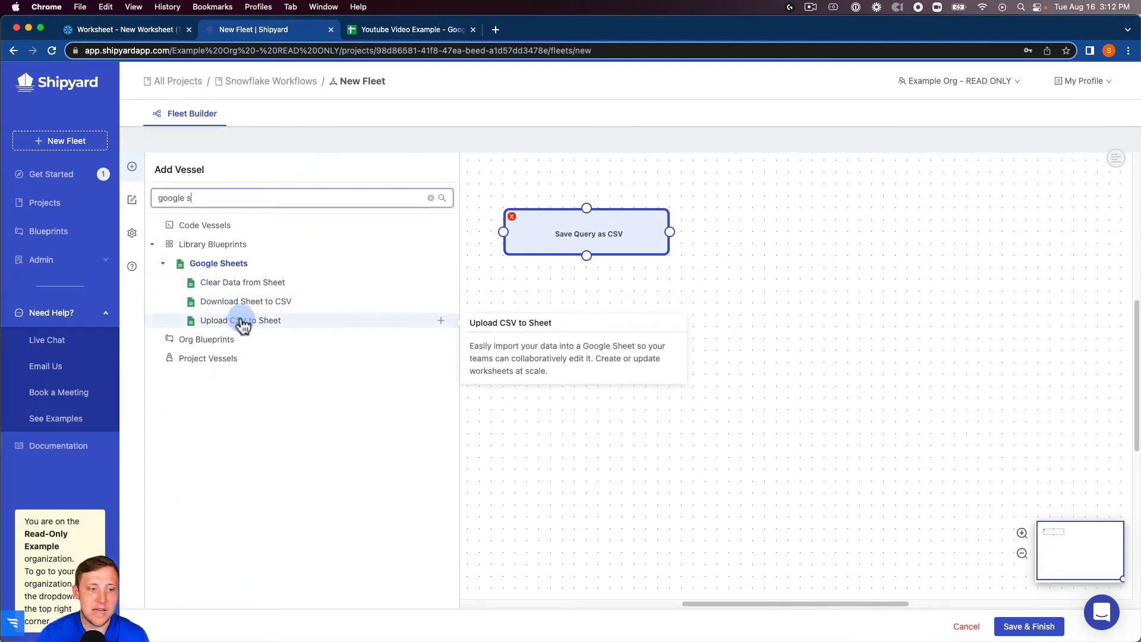
pyautogui.moveTo(333, 326)
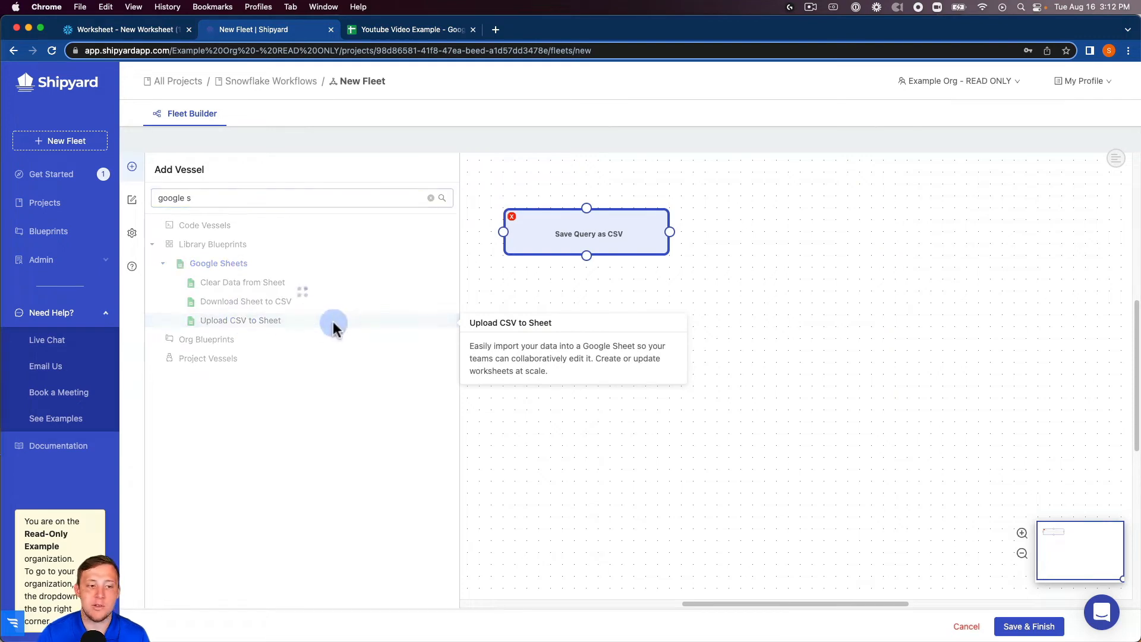
pyautogui.click(240, 320)
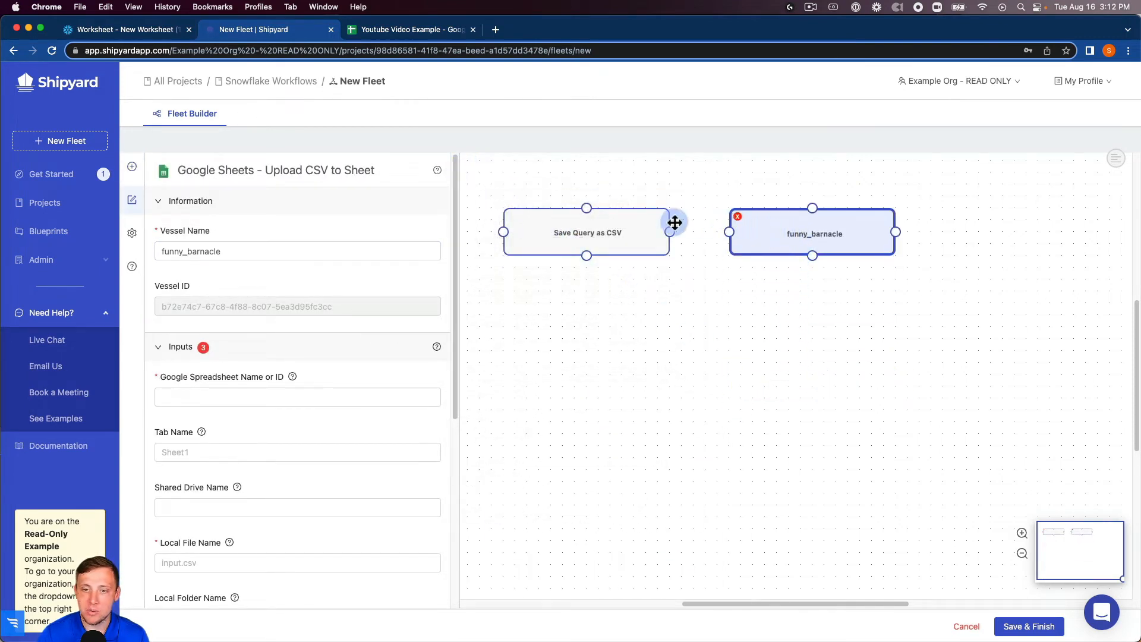
pyautogui.write('Upload CSV to')
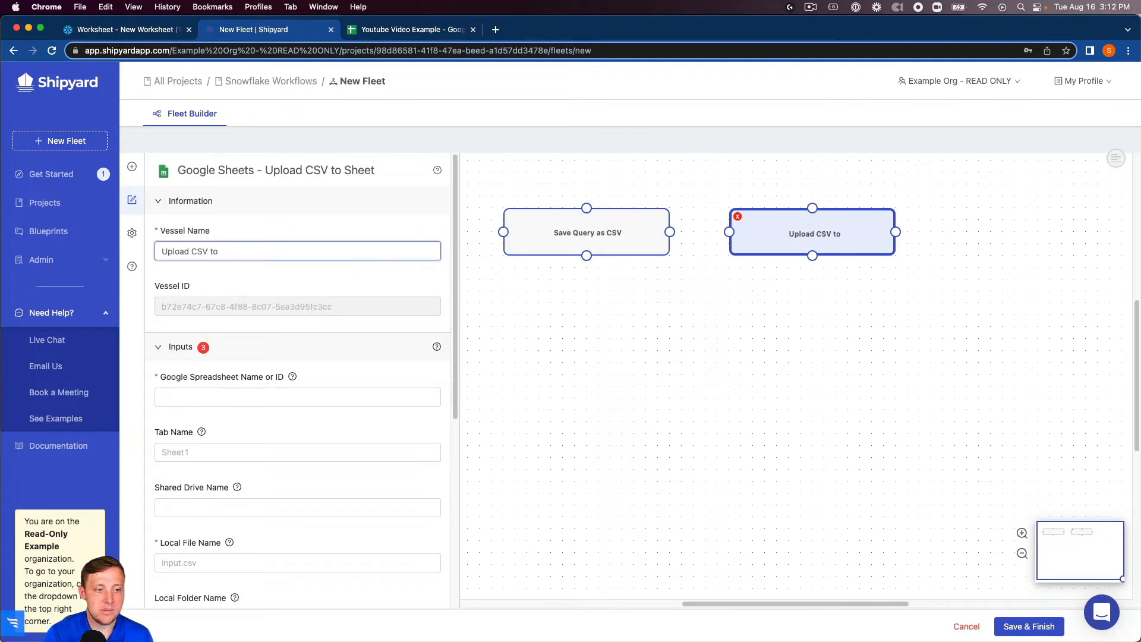
pyautogui.write('Sheets')
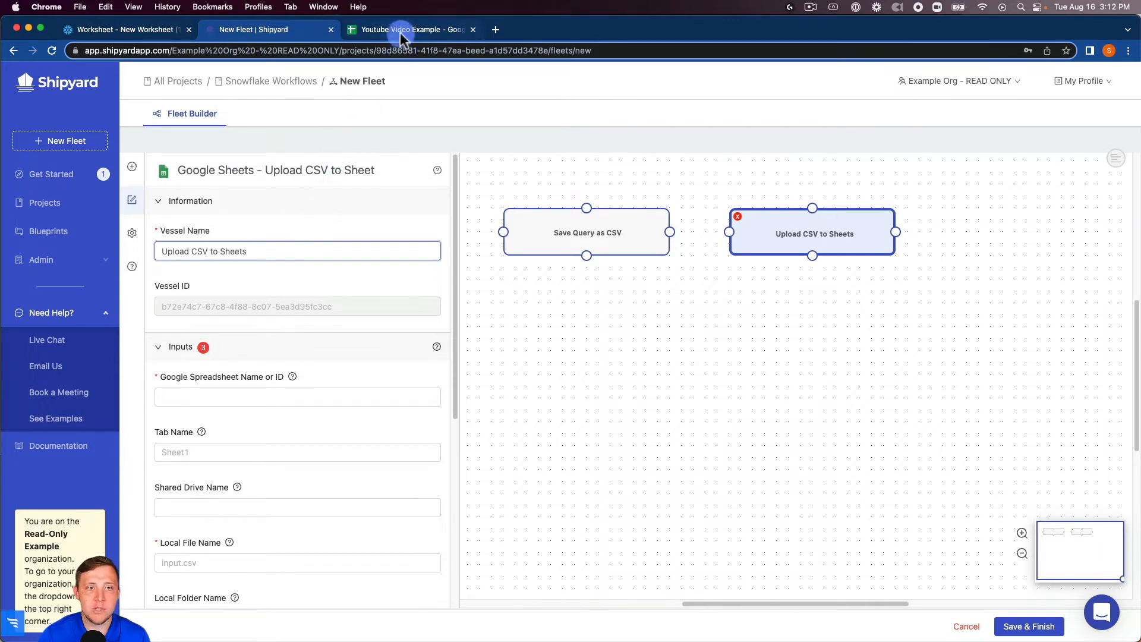
# Copy the sheet ID and select the Youtube Video Example spreadsheet.
pyautogui.click(411, 30)
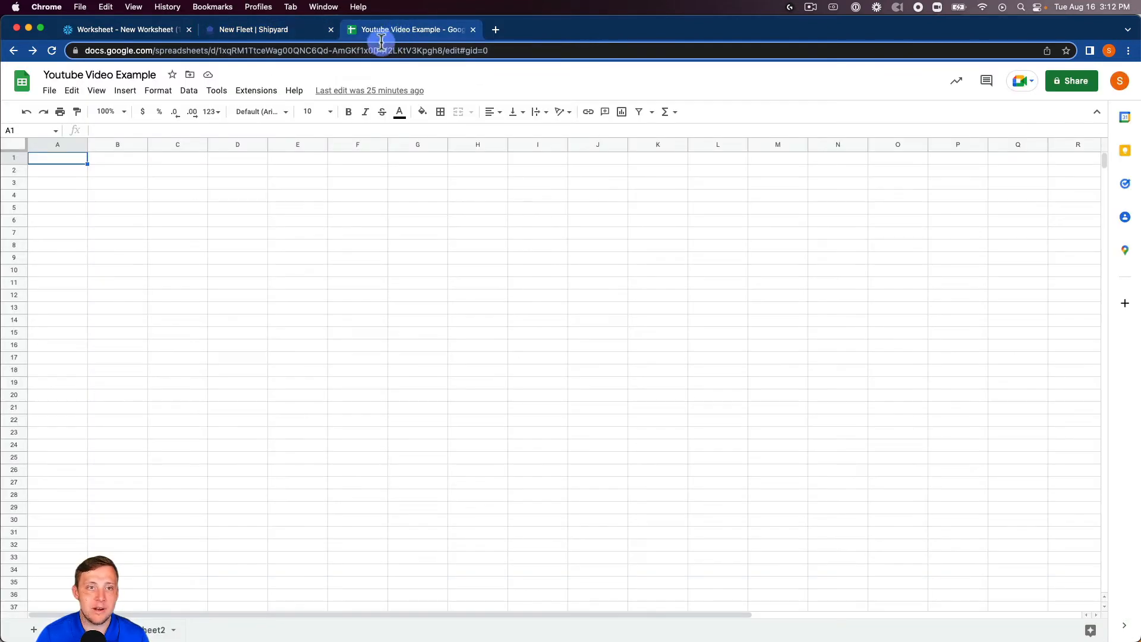
pyautogui.click(270, 29)
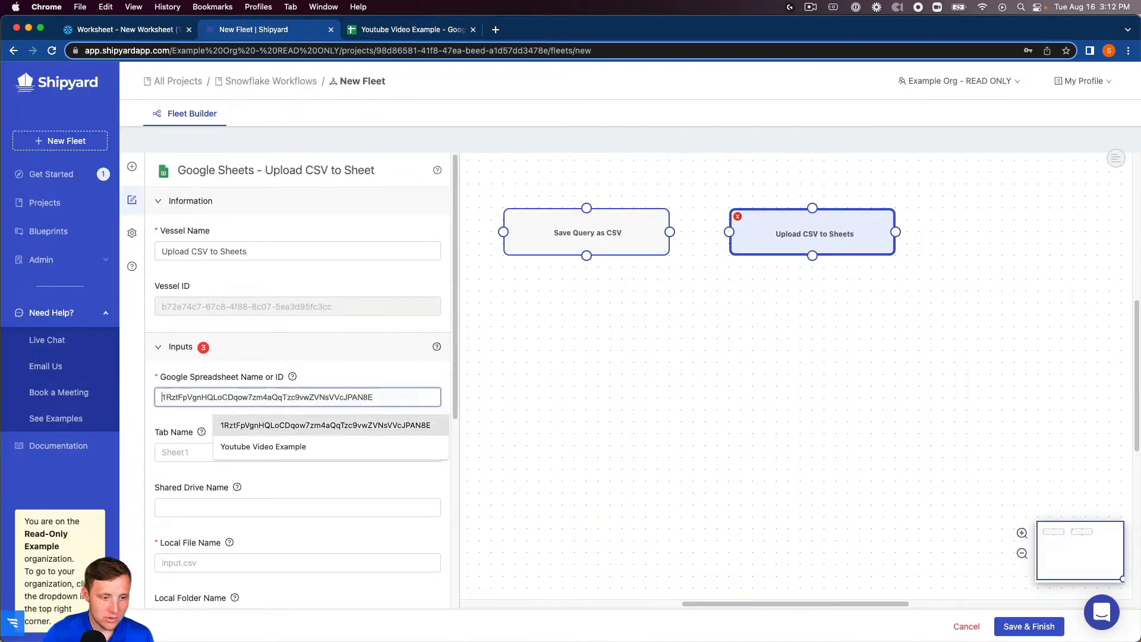
pyautogui.click(262, 446)
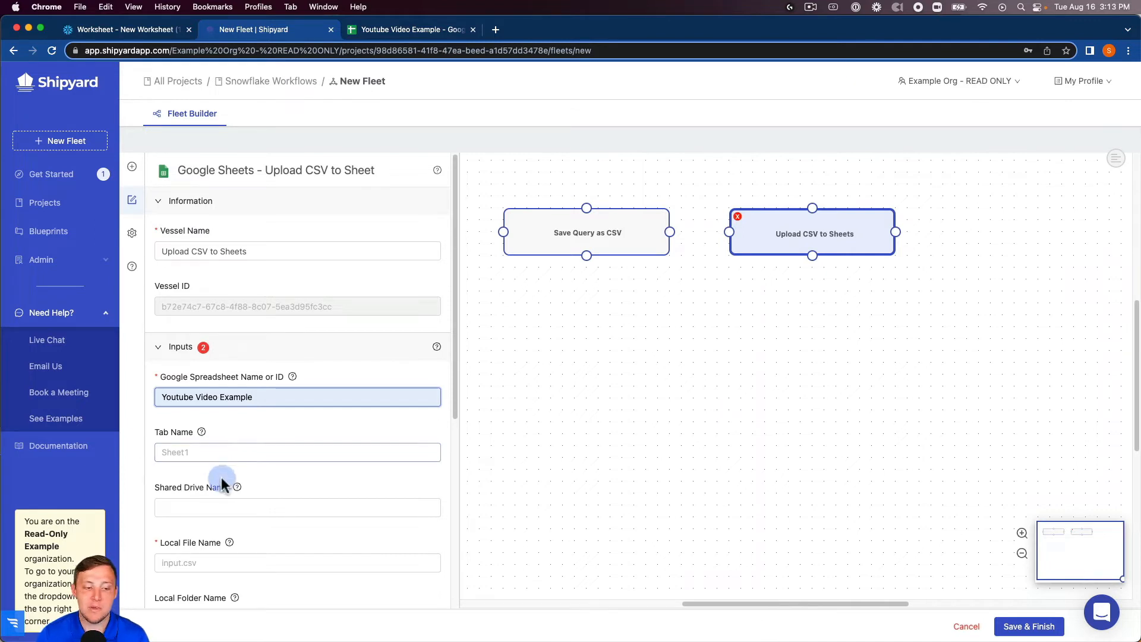
pyautogui.moveTo(227, 483)
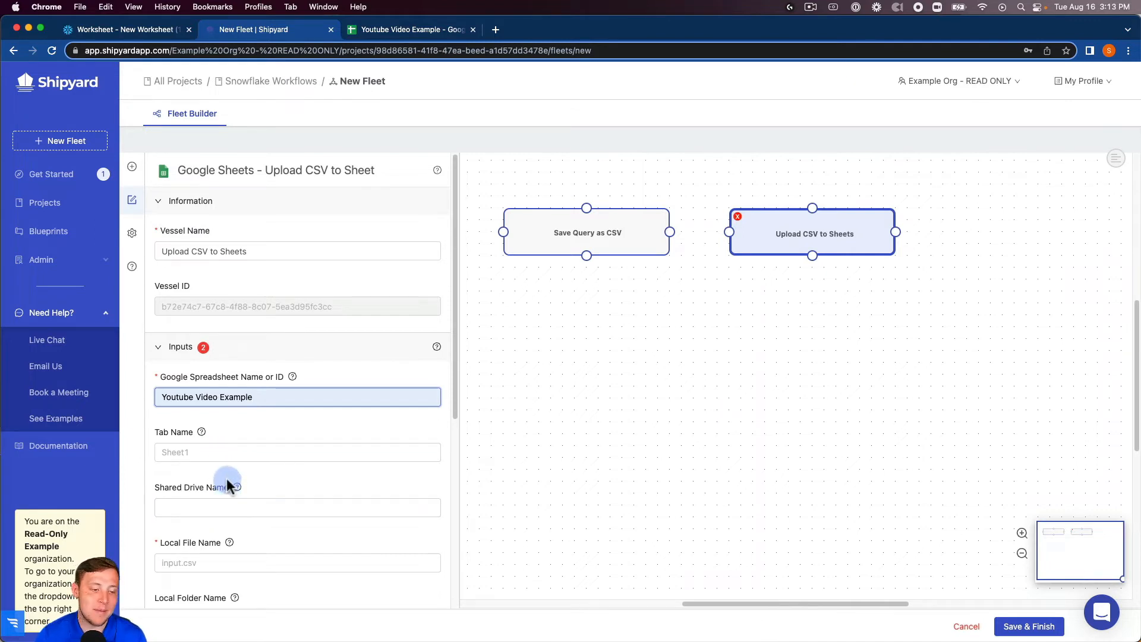
# Enter test.csv as the upload's Local File Name and select the Starting Cell field.
pyautogui.scroll(-3)
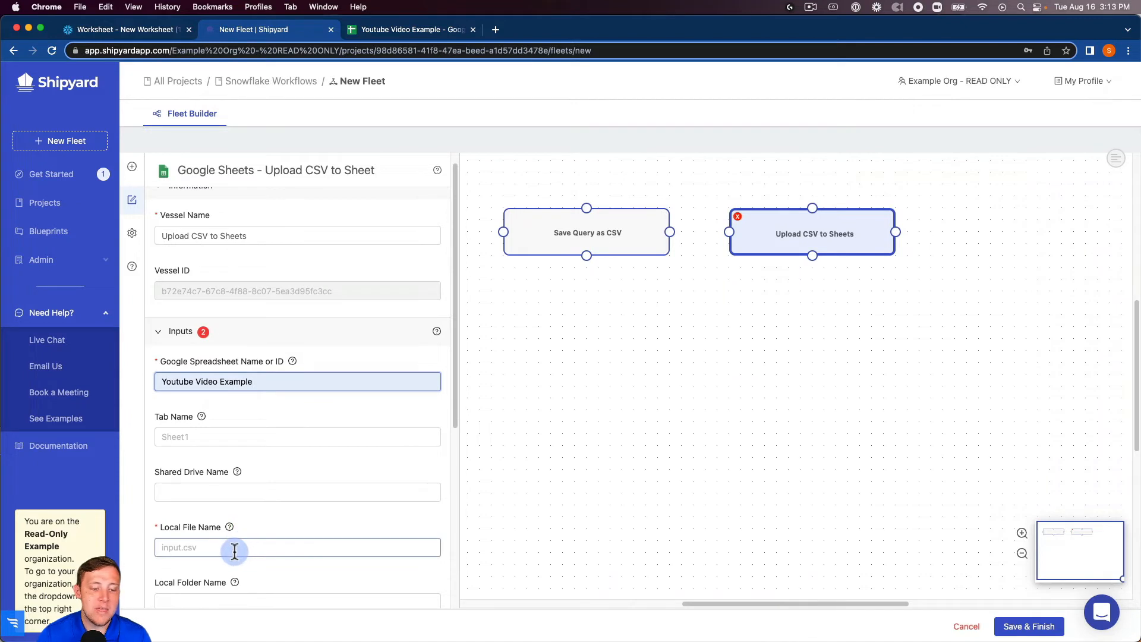
pyautogui.write('test.csv')
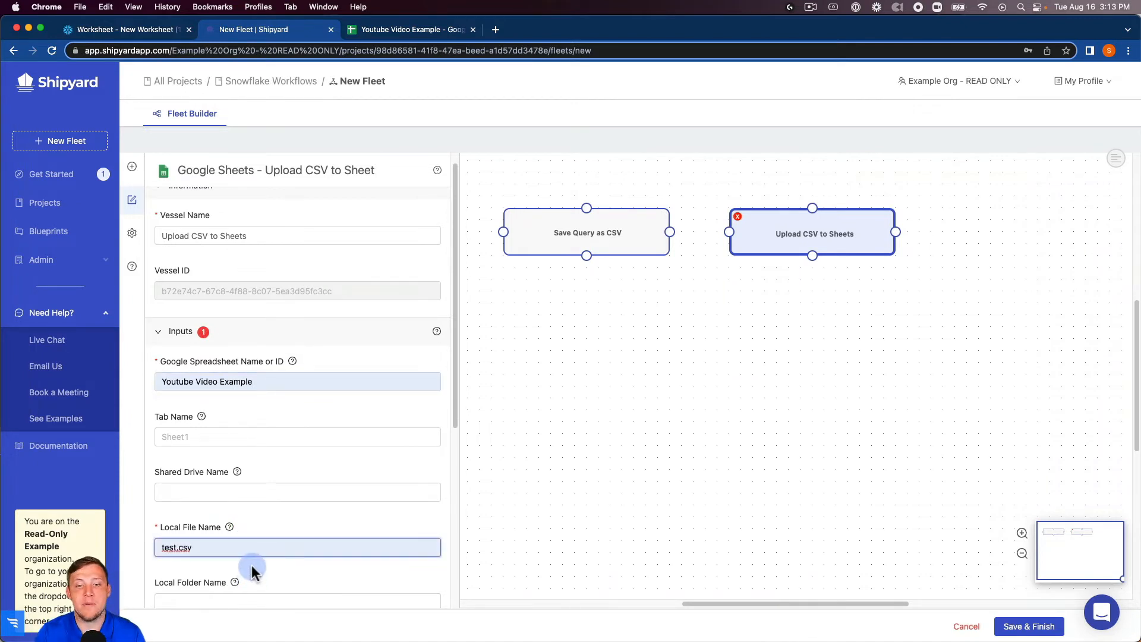
pyautogui.scroll(-3)
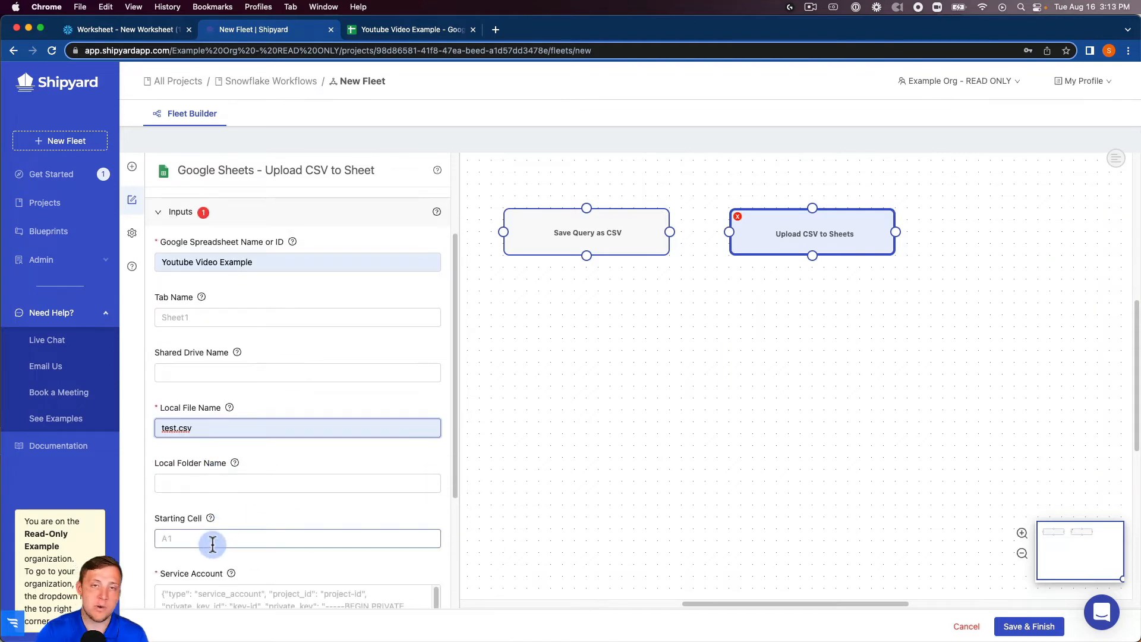
pyautogui.scroll(-3)
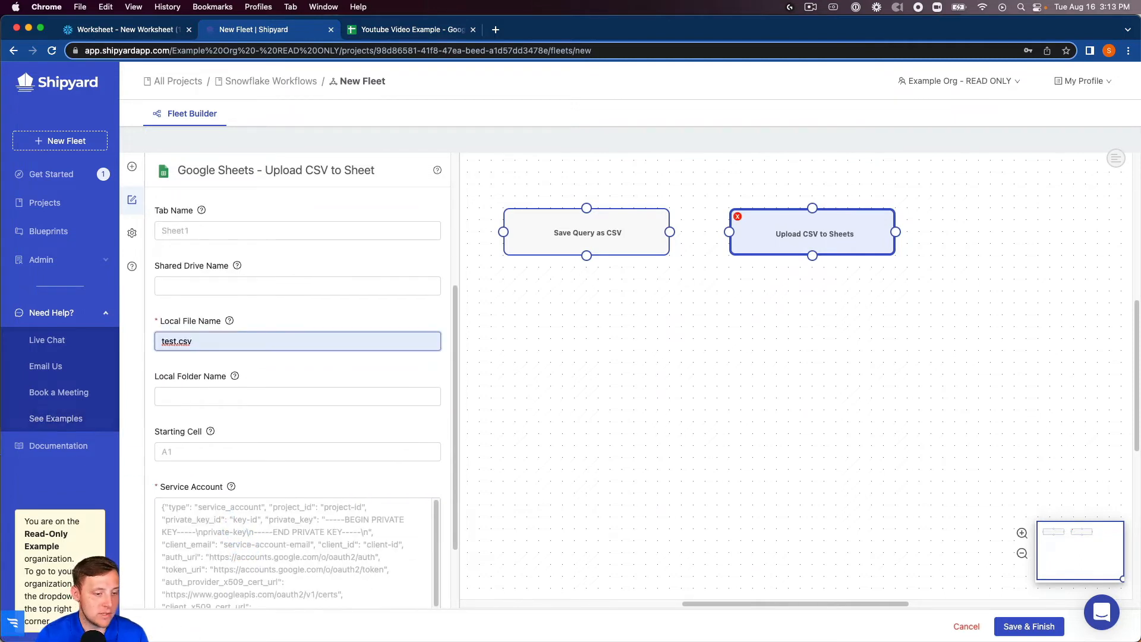
pyautogui.click(297, 456)
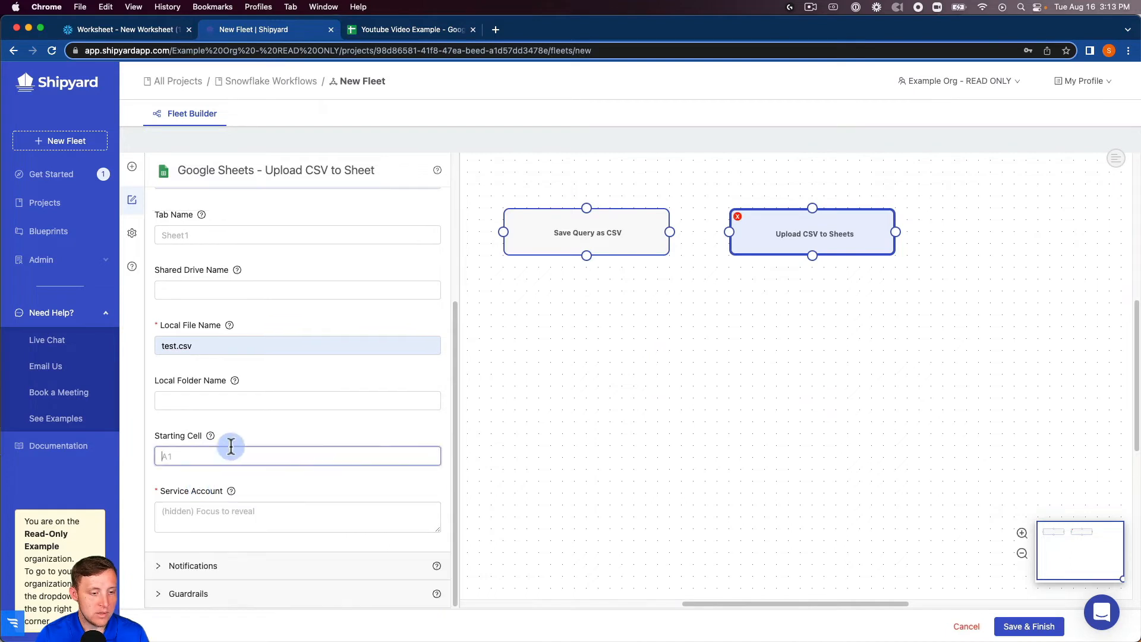
pyautogui.moveTo(338, 171)
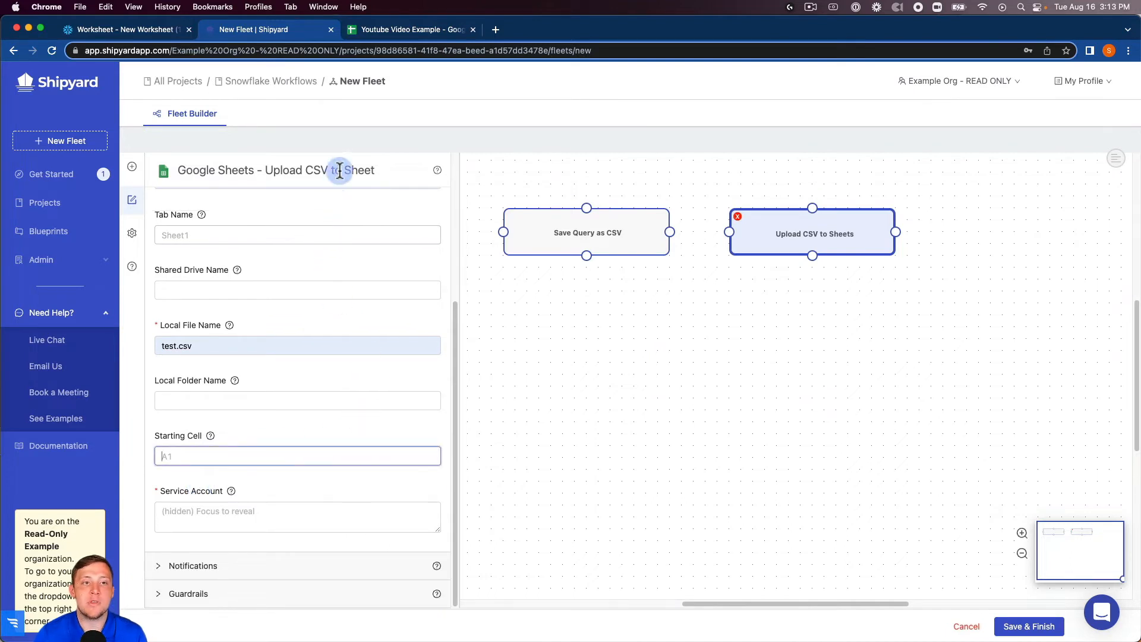
pyautogui.moveTo(395, 29)
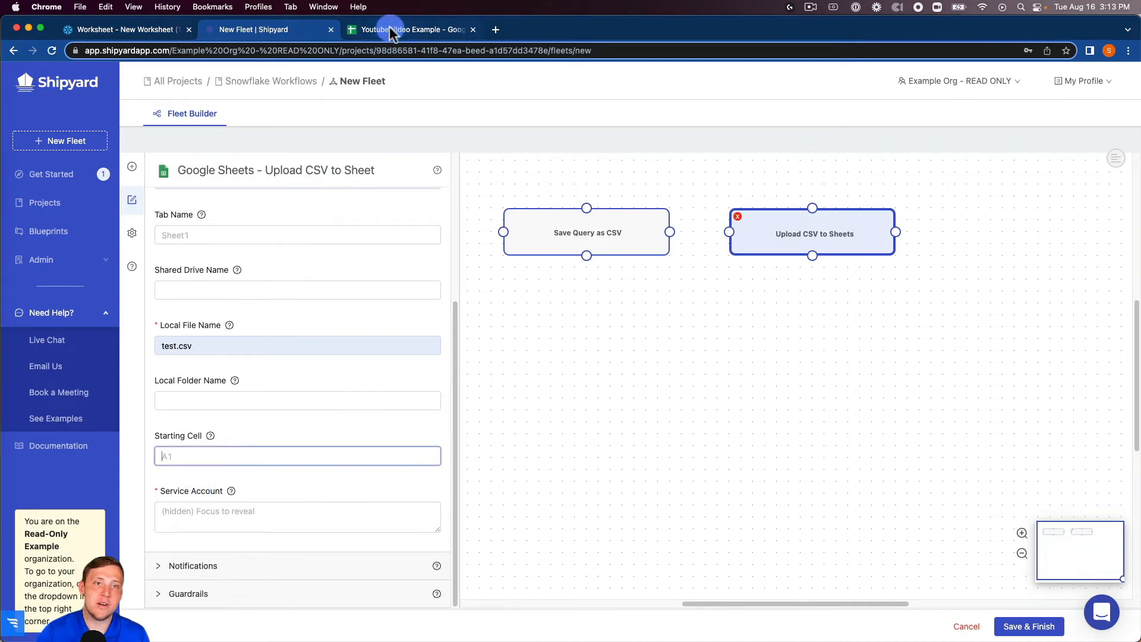
# Share the spreadsheet with the service account as Editor, without notifying, confirming outside sharing.
pyautogui.click(412, 29)
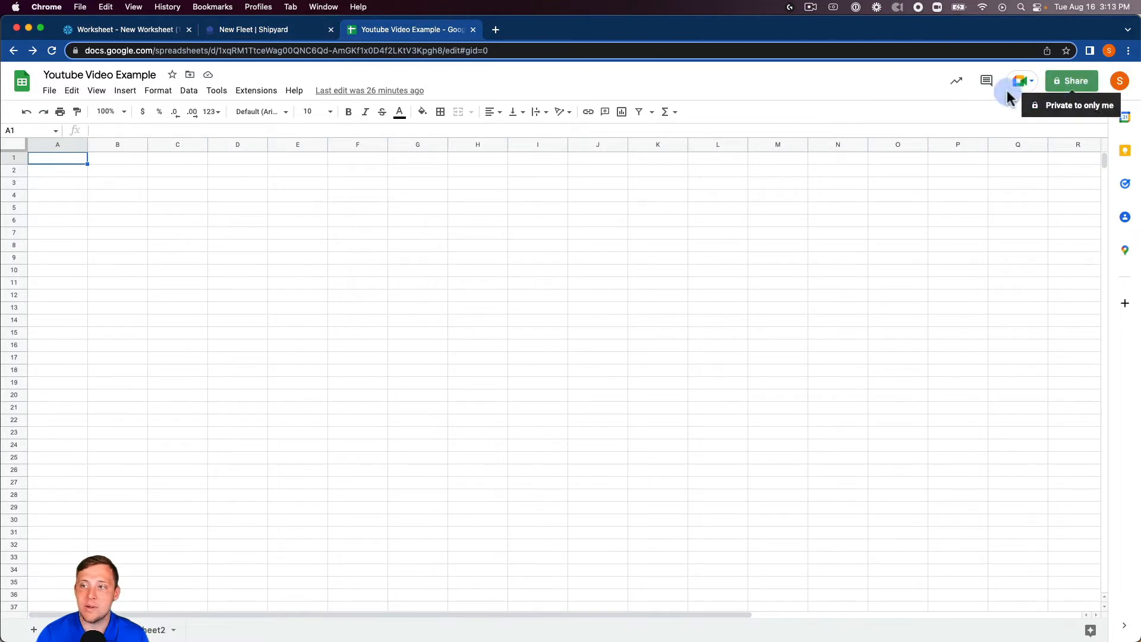
pyautogui.click(1070, 81)
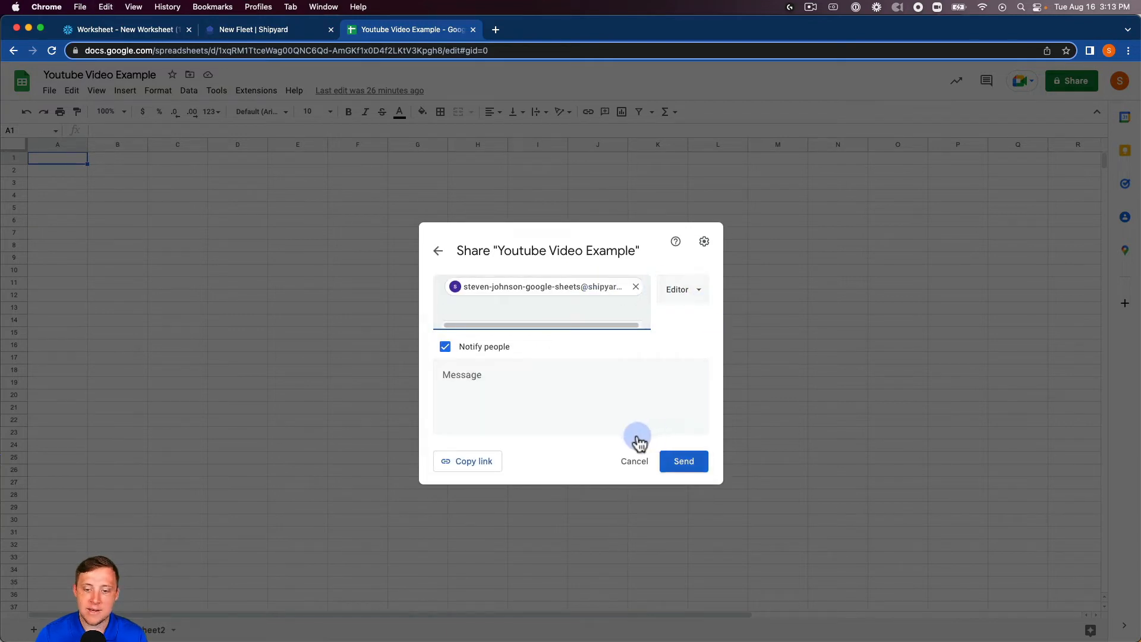
pyautogui.click(444, 347)
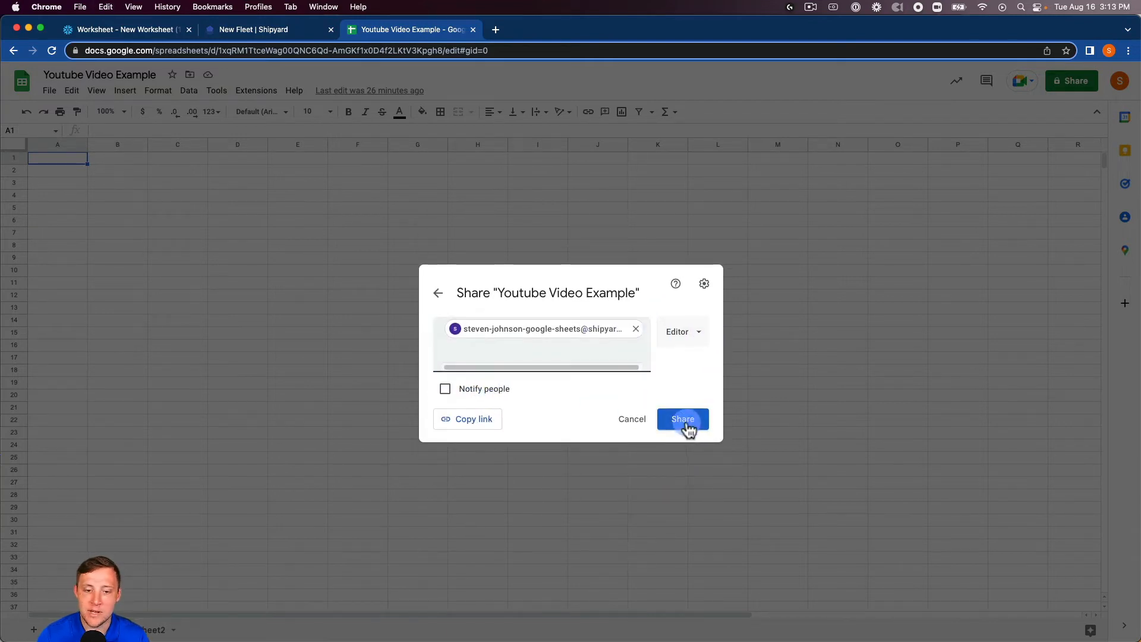
pyautogui.click(682, 418)
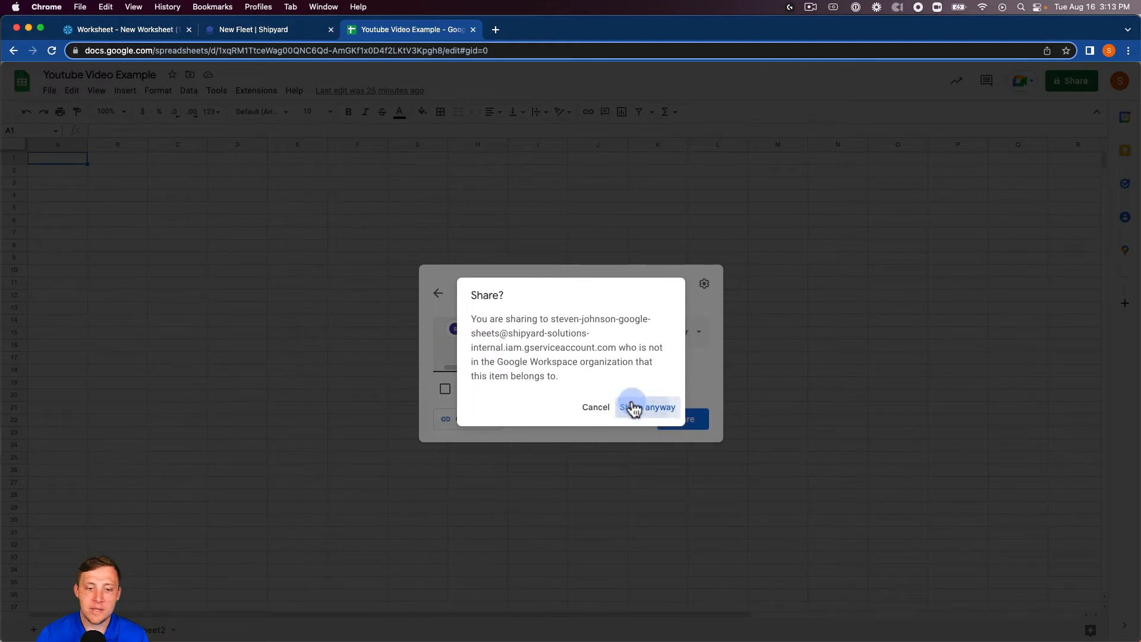
pyautogui.click(646, 406)
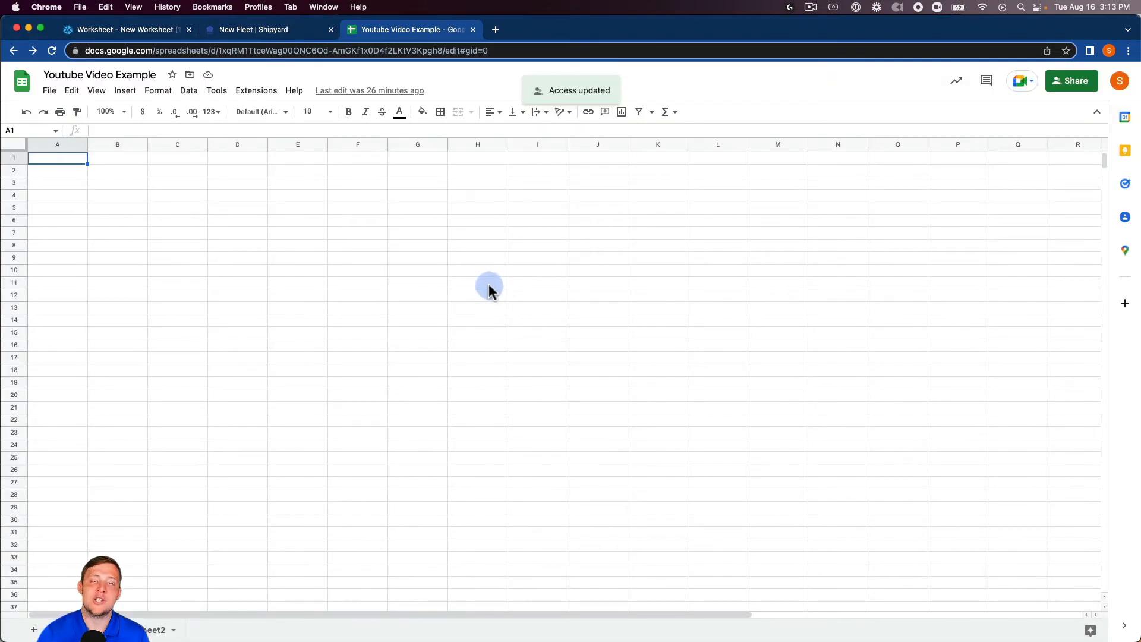
pyautogui.click(268, 29)
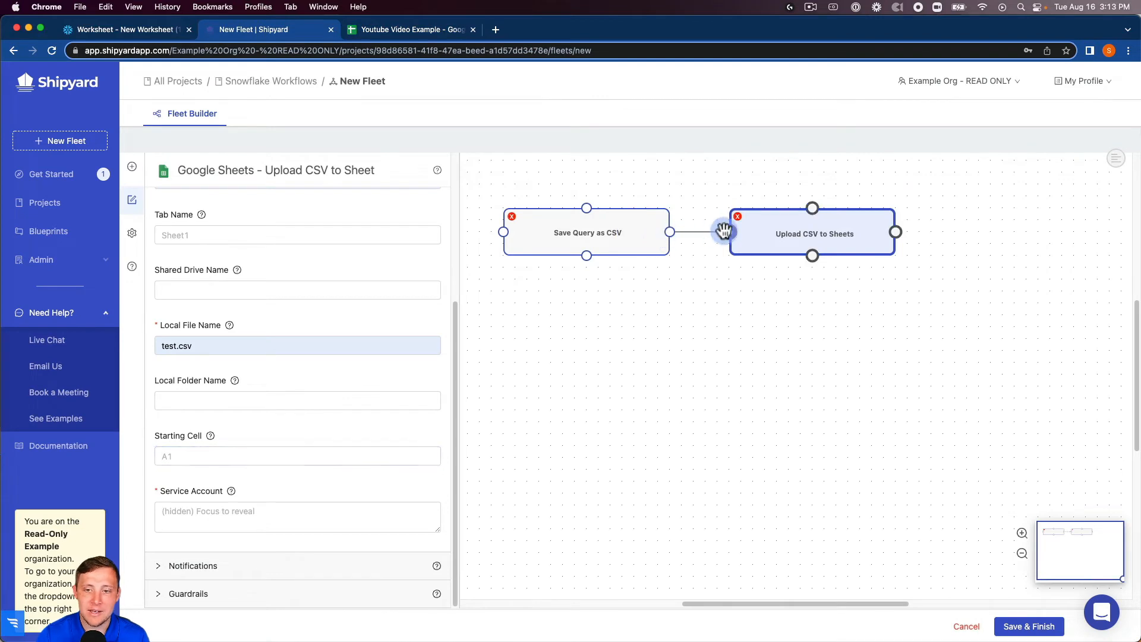
# In Fleet Settings, enter 'Snowflake -> Google Sheets' as the fleet name.
pyautogui.click(132, 233)
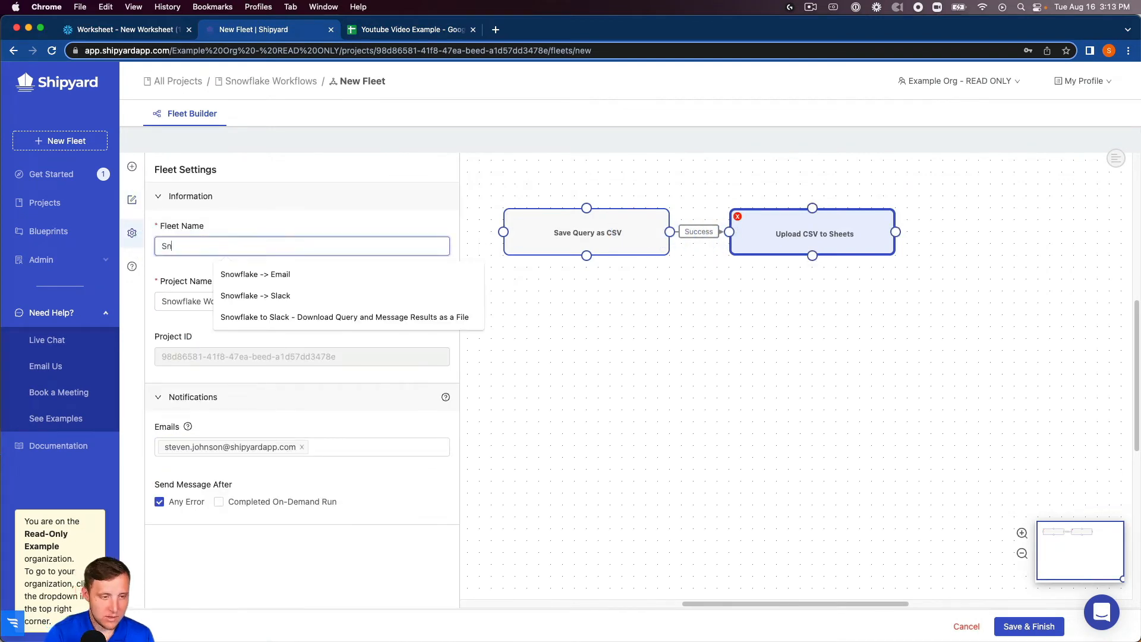
pyautogui.write('Snowflake ->')
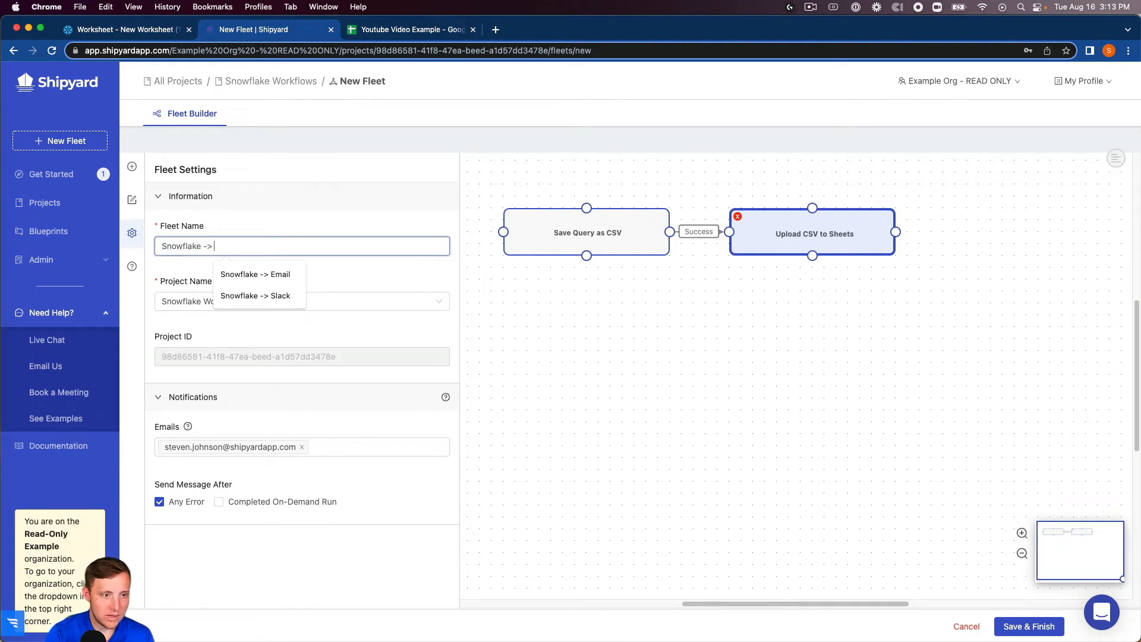
pyautogui.write('Google Sheets')
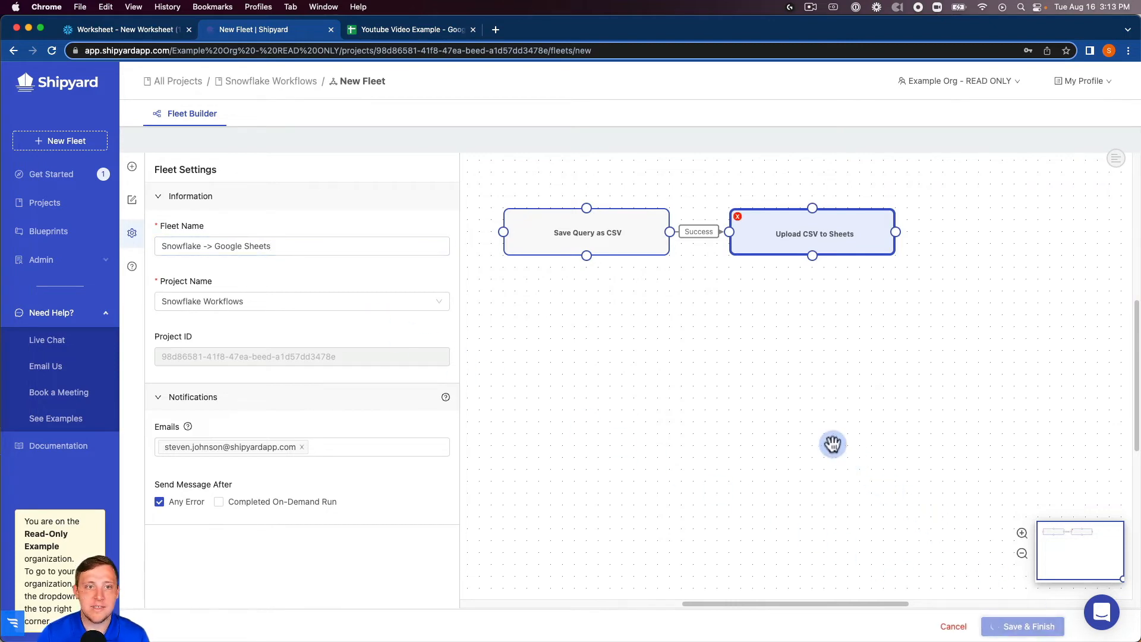
pyautogui.moveTo(672, 303)
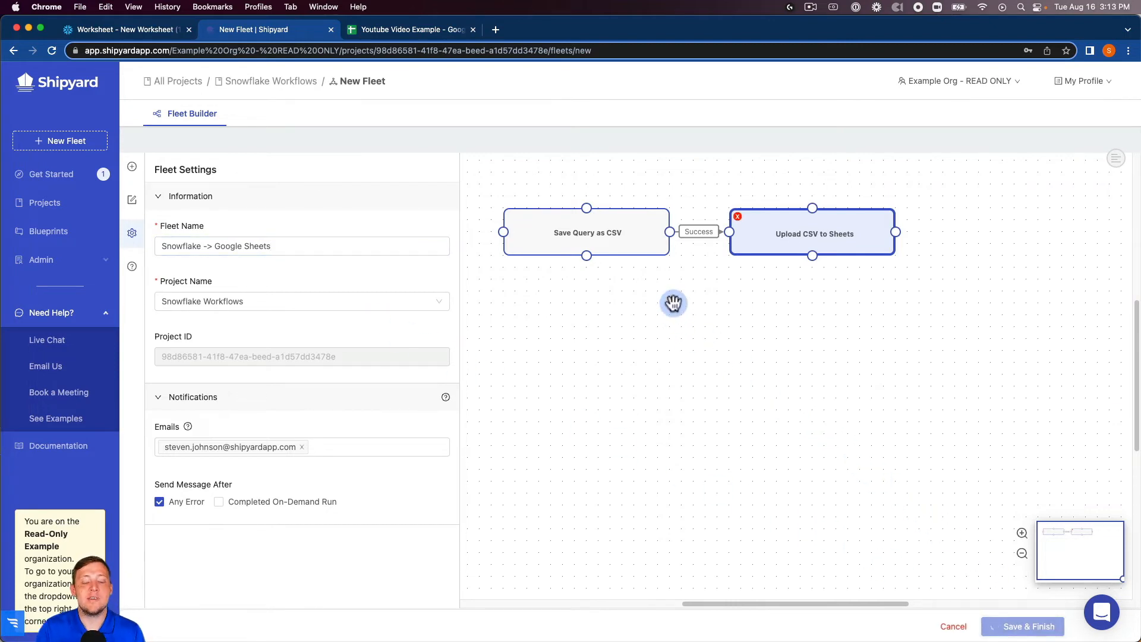
pyautogui.moveTo(704, 282)
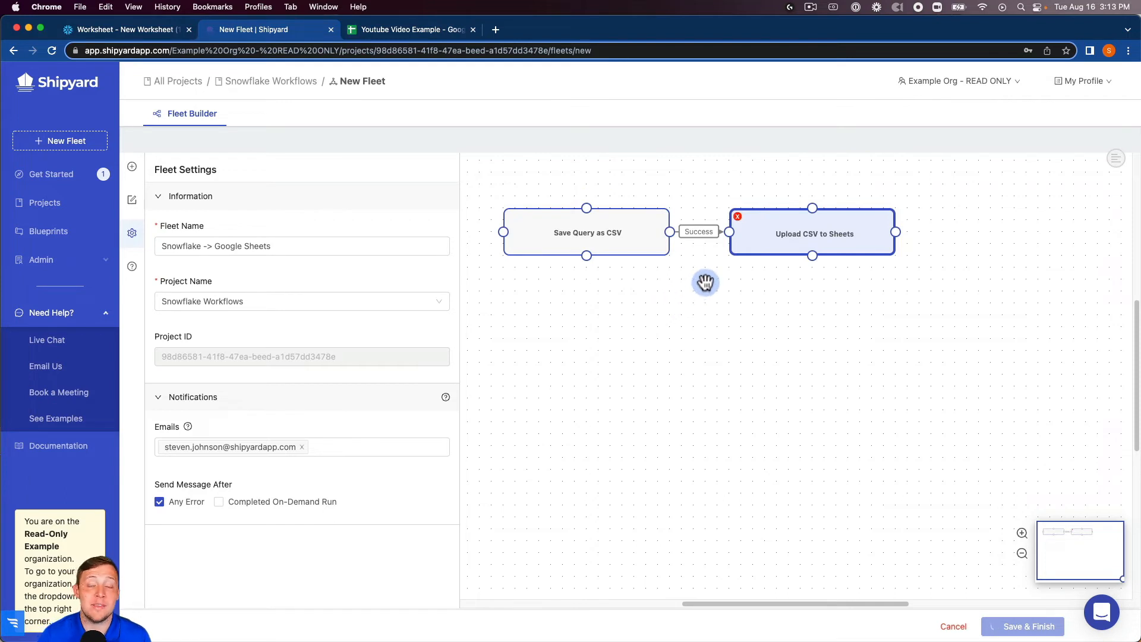
# Finish saving the fleet and launch its first on-demand run.
pyautogui.click(1022, 626)
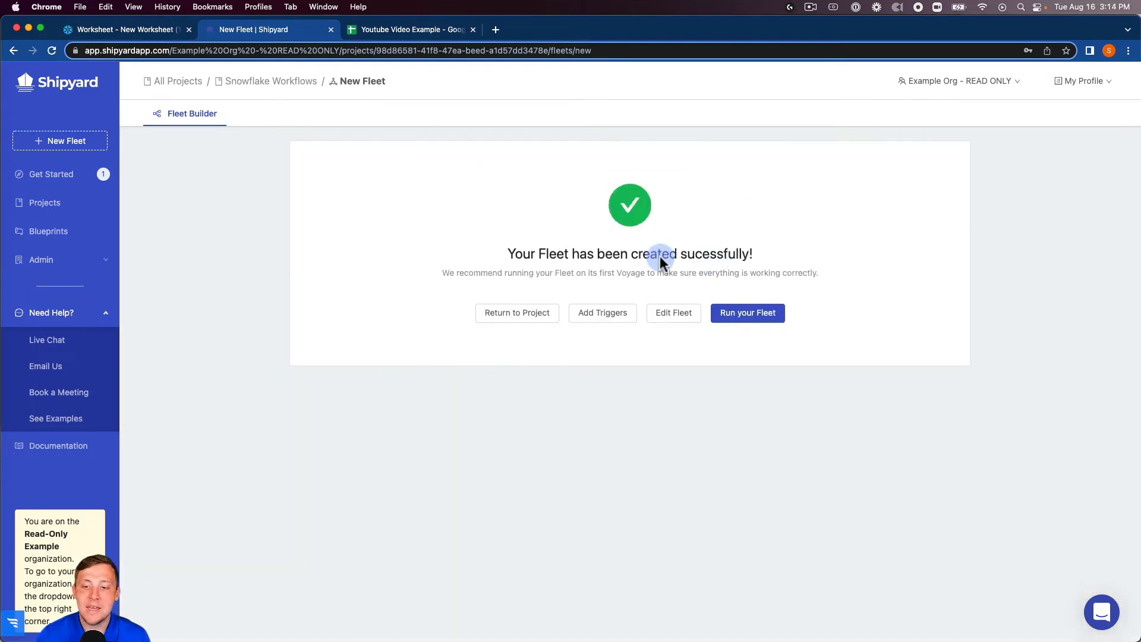
pyautogui.moveTo(747, 313)
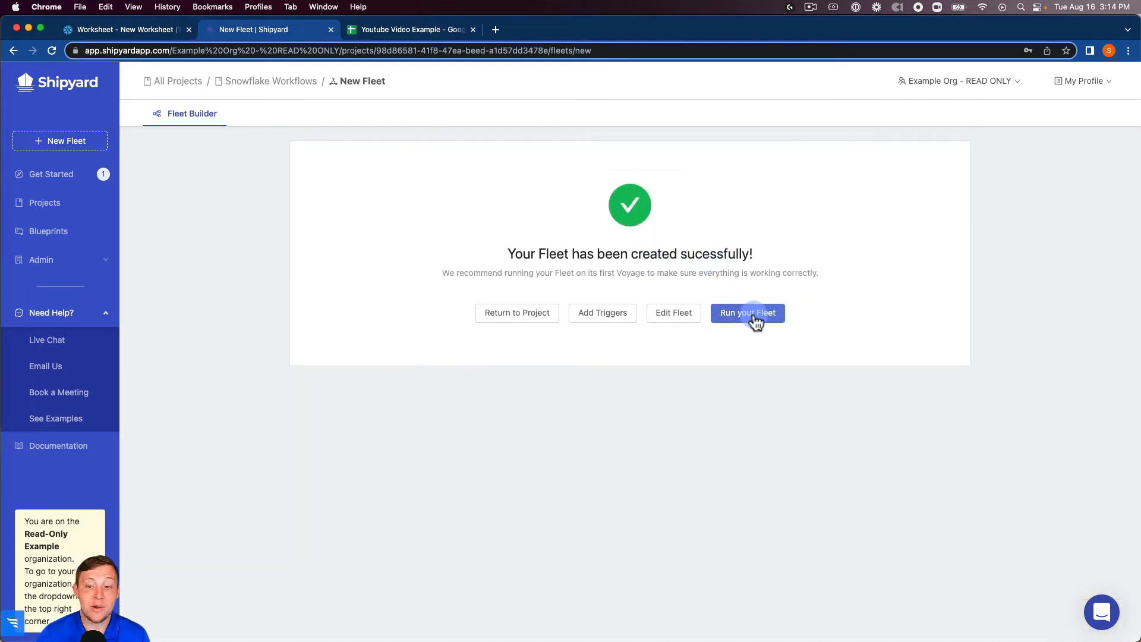
pyautogui.click(747, 313)
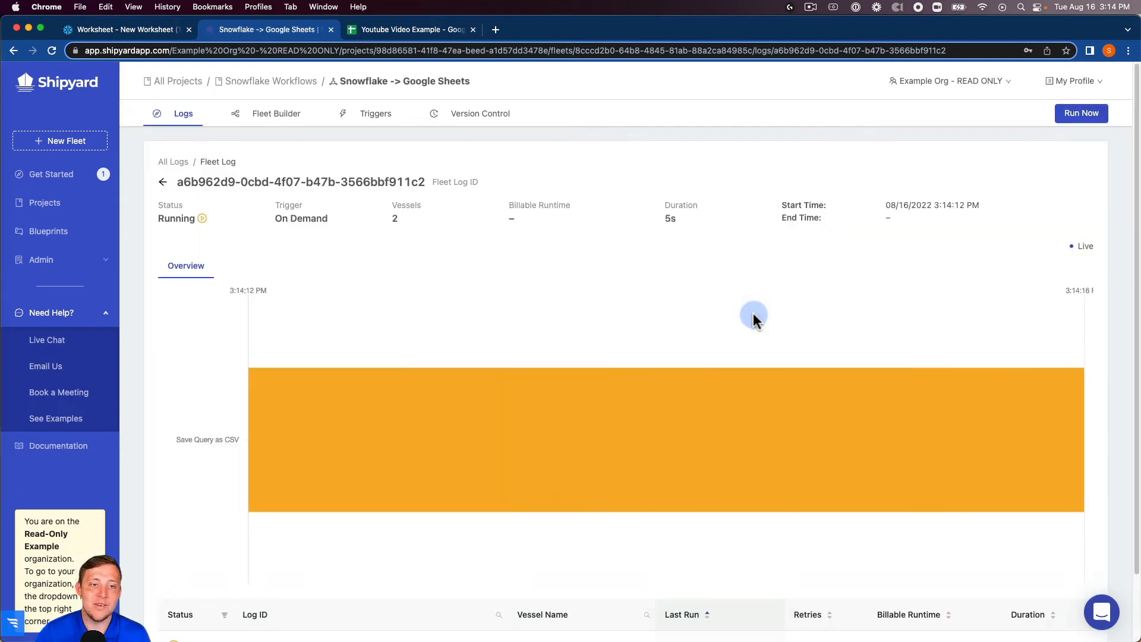
pyautogui.moveTo(405, 151)
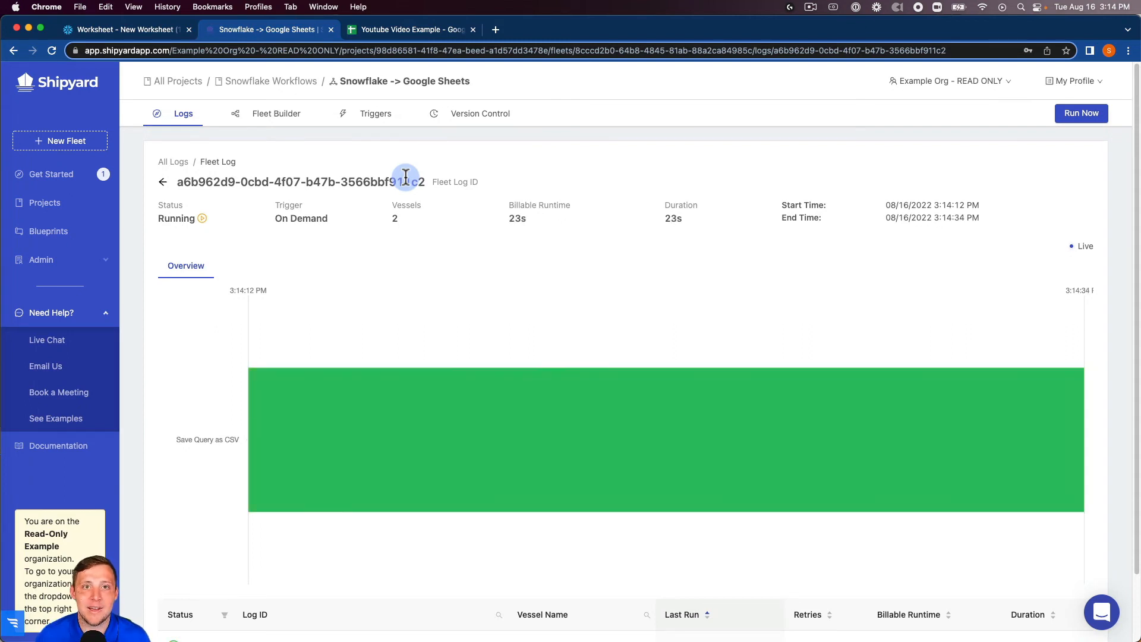
pyautogui.moveTo(347, 356)
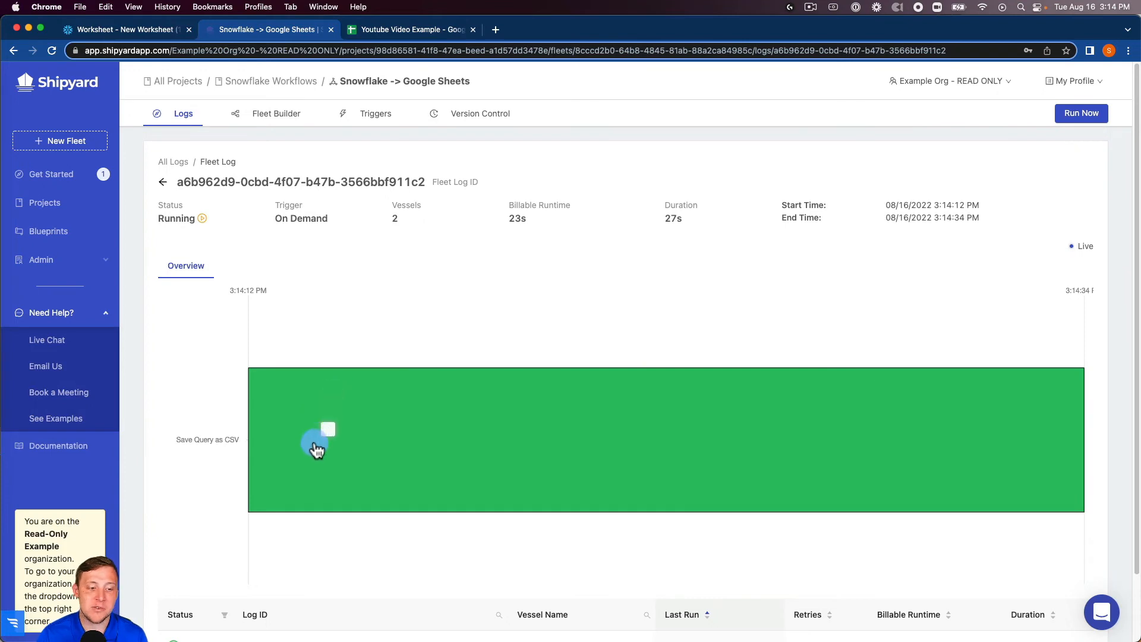
pyautogui.moveTo(327, 433)
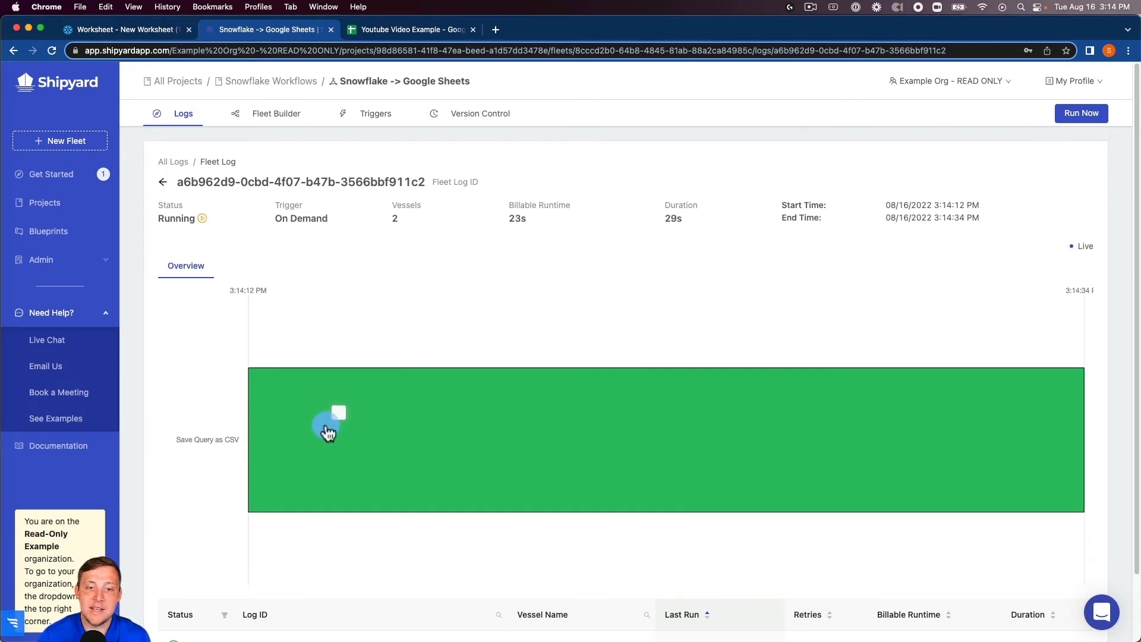
# Open the Save Query as CSV vessel log from the Fleet Log overview.
pyautogui.click(338, 412)
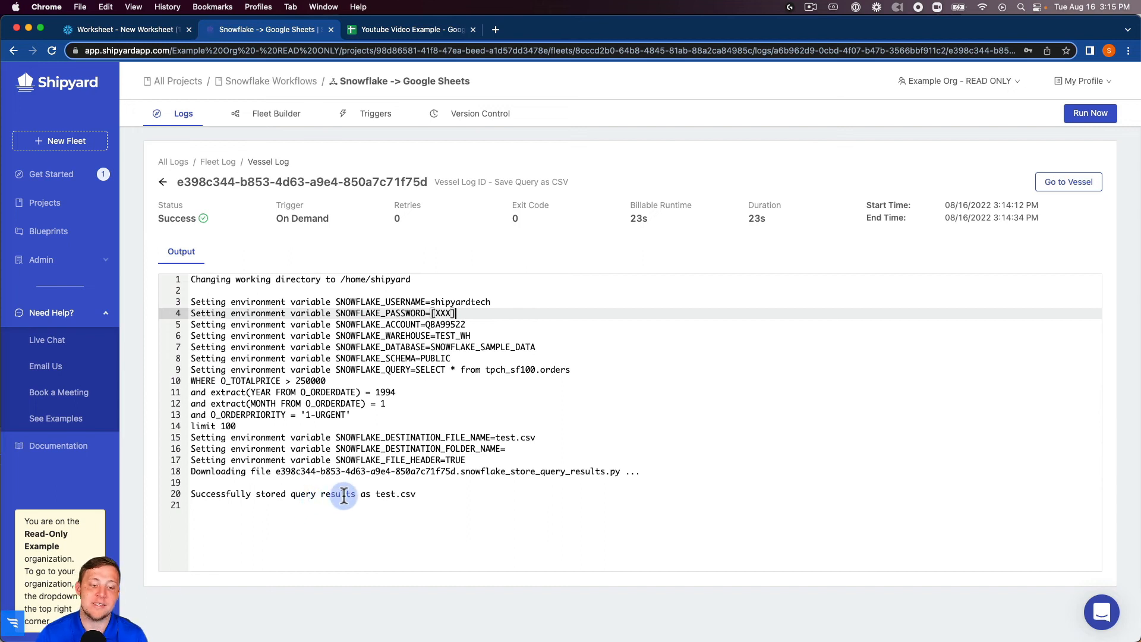
pyautogui.moveTo(231, 277)
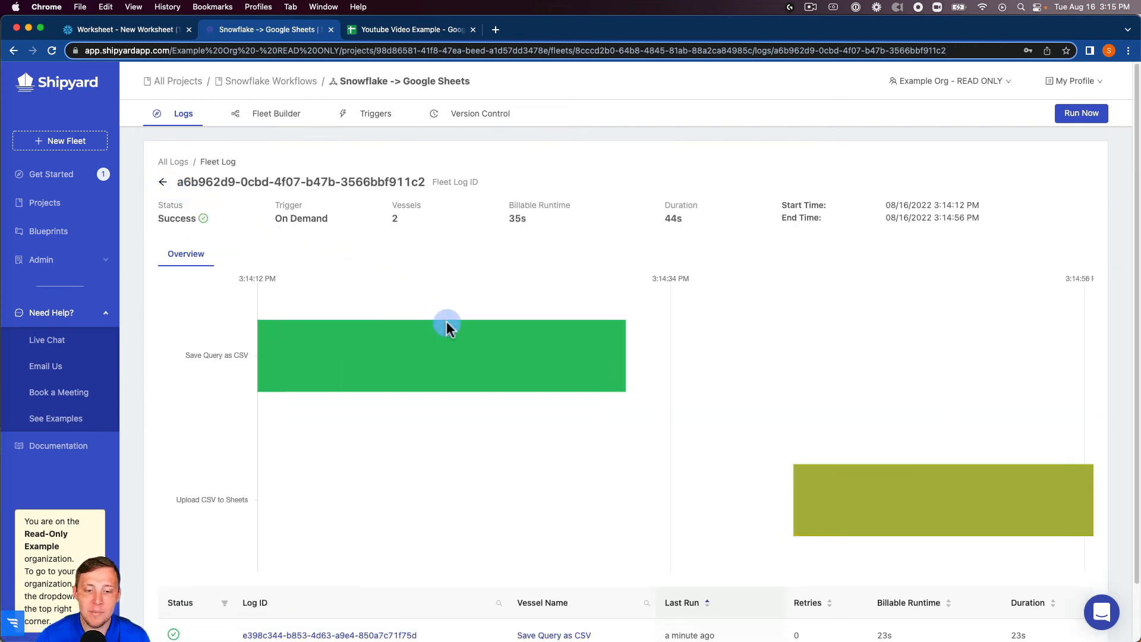
pyautogui.moveTo(896, 508)
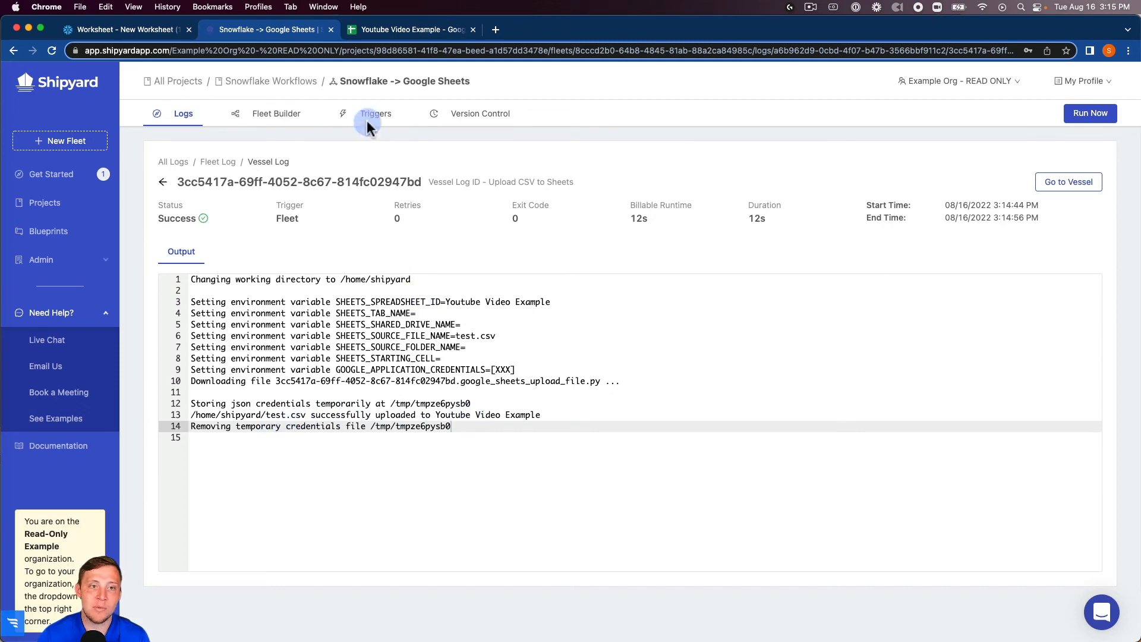
pyautogui.moveTo(411, 30)
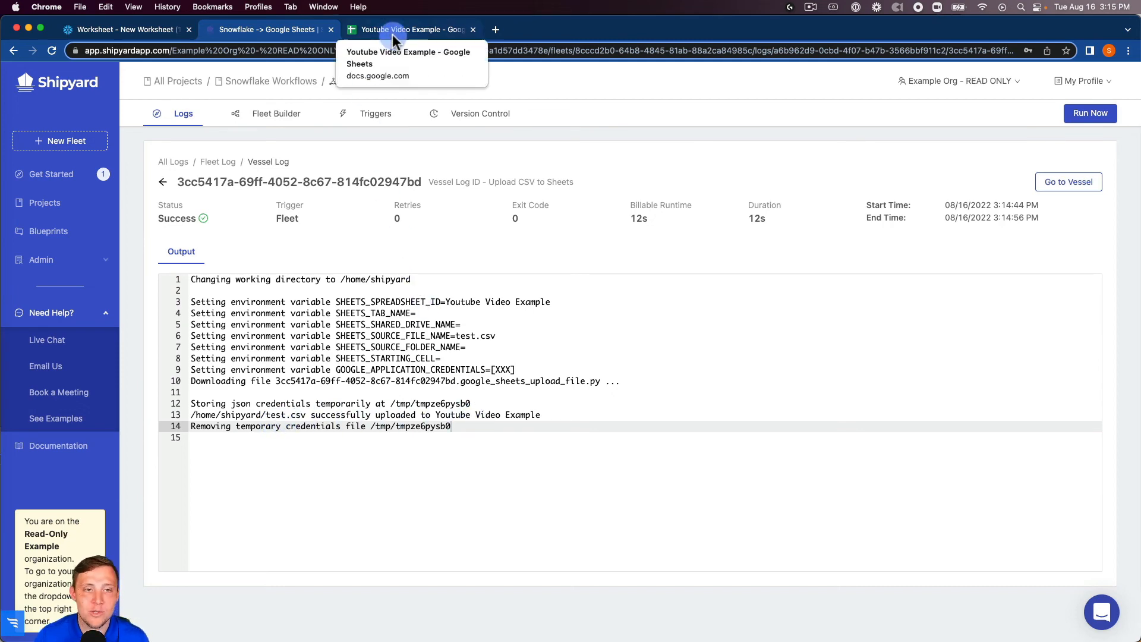